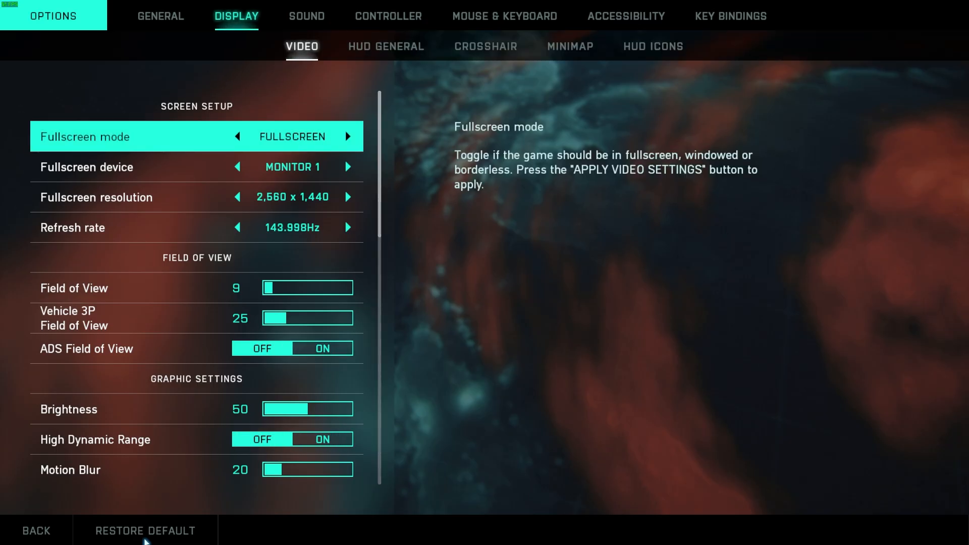
Browse the General options, then the Communication and Network sub-tabs, returning to Video
left_click(160, 16)
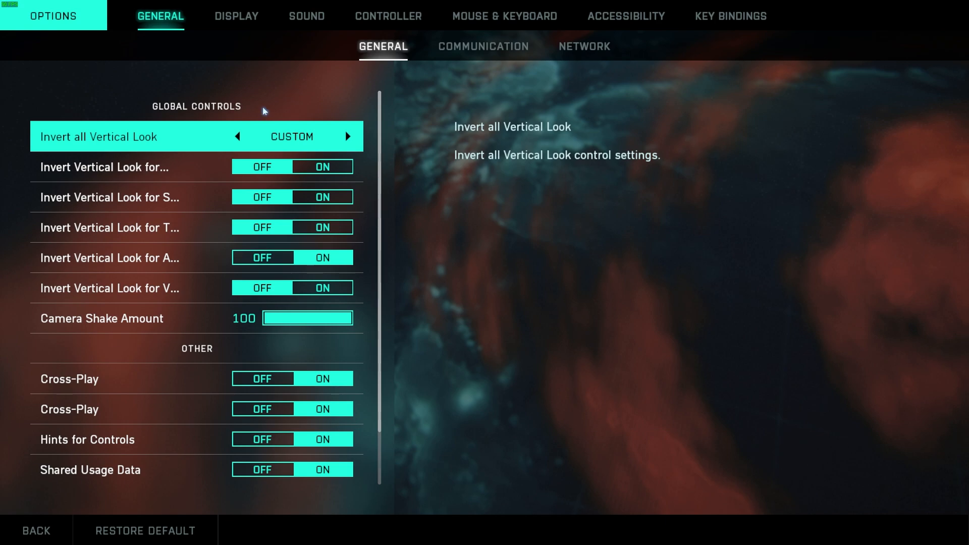
mouse_move(236, 16)
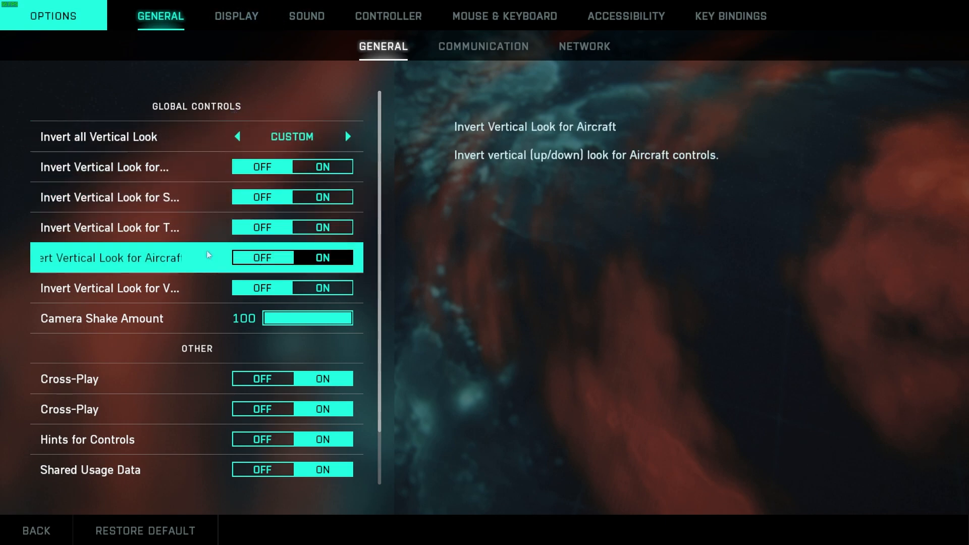
left_click(102, 318)
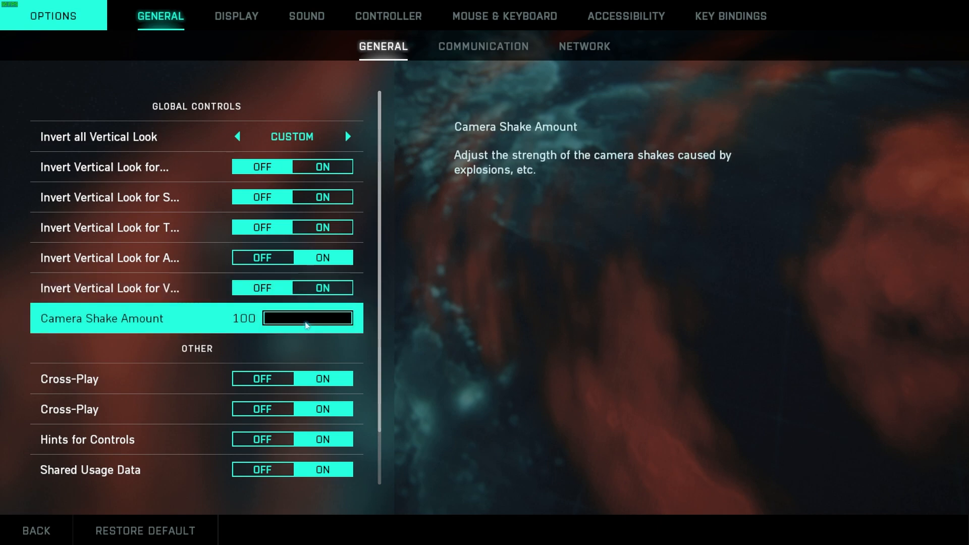
left_click(483, 46)
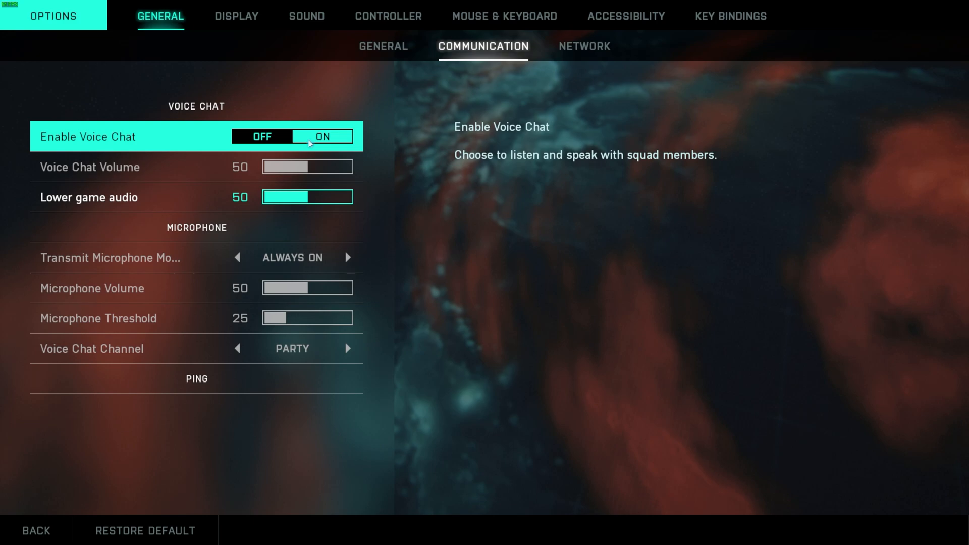
left_click(582, 47)
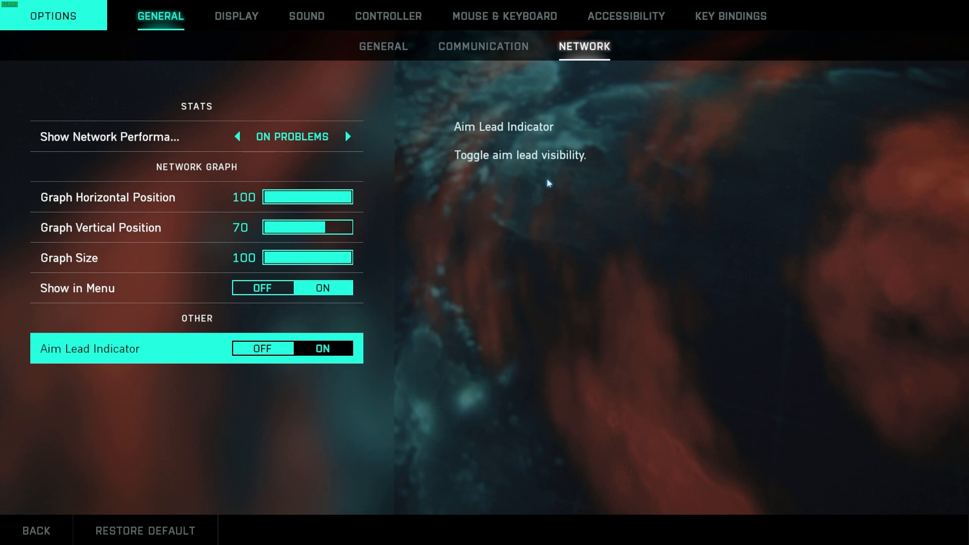
mouse_move(487, 149)
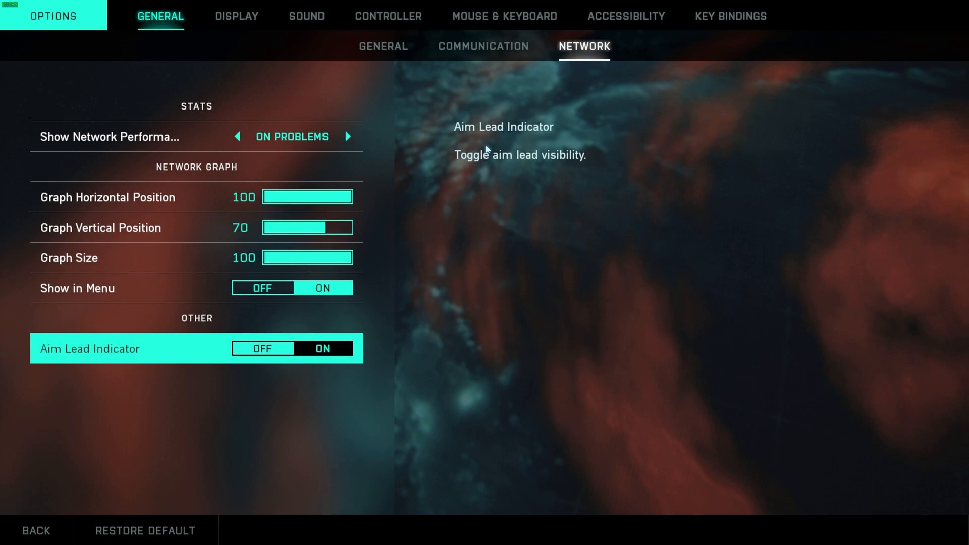
mouse_move(569, 250)
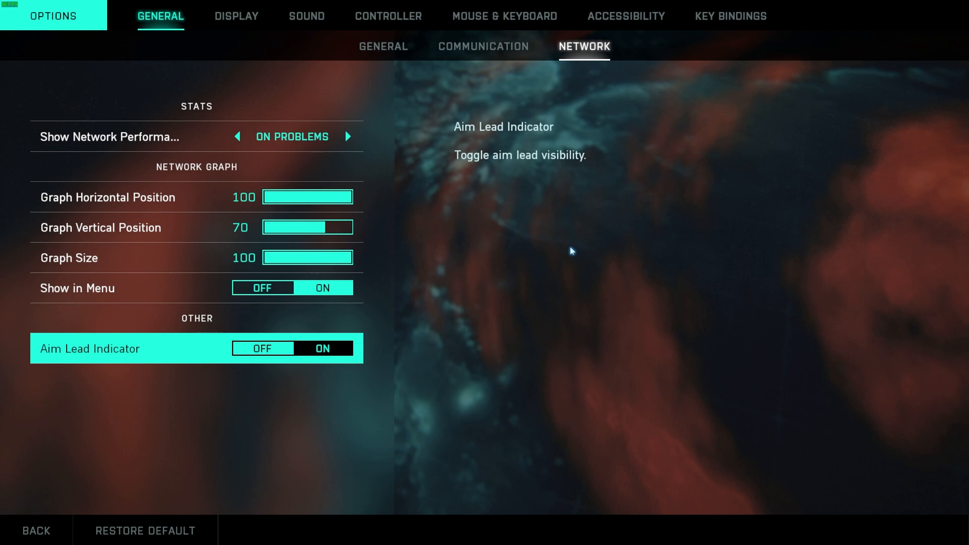
mouse_move(339, 340)
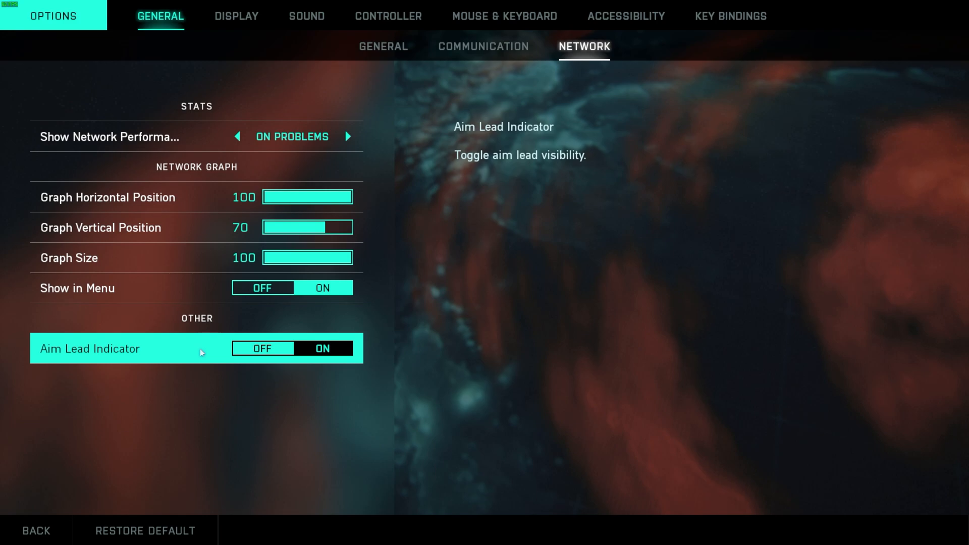
mouse_move(265, 339)
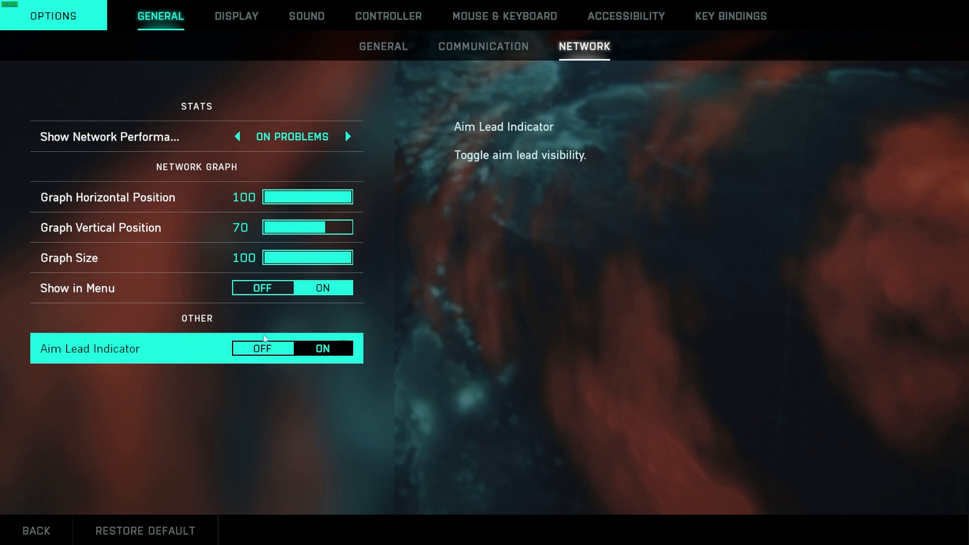
left_click(236, 16)
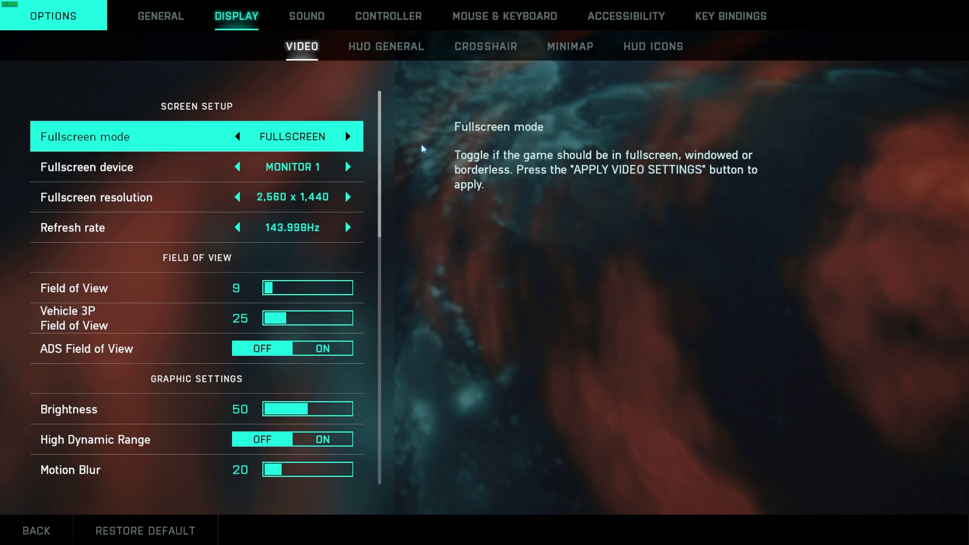
mouse_move(325, 137)
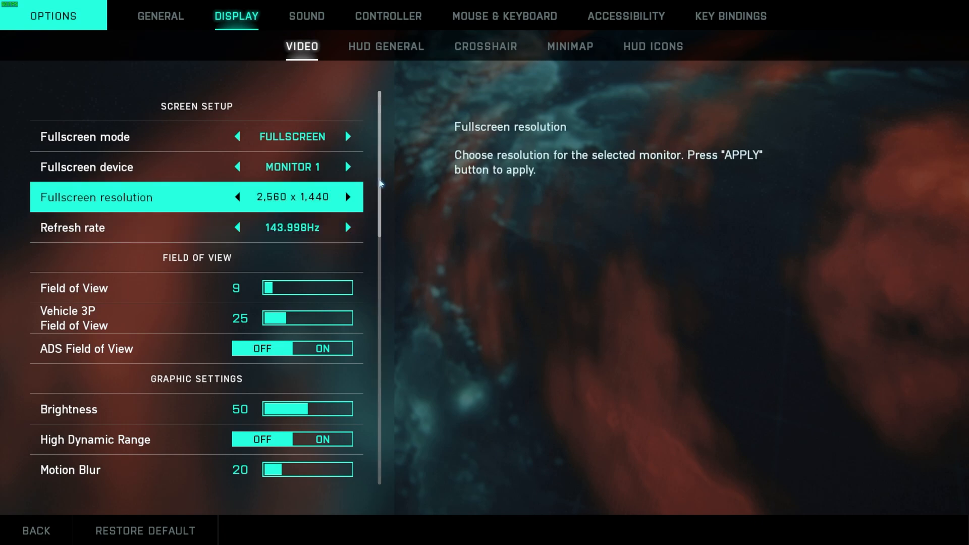
Scroll the Video settings down to the Graphics Preset rows and back up
scroll("down", 3)
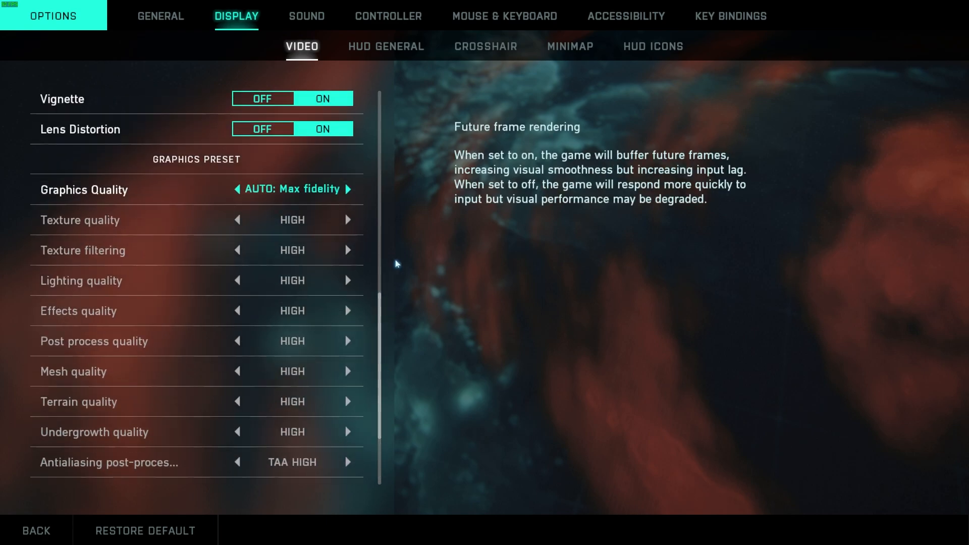
scroll("up", 3)
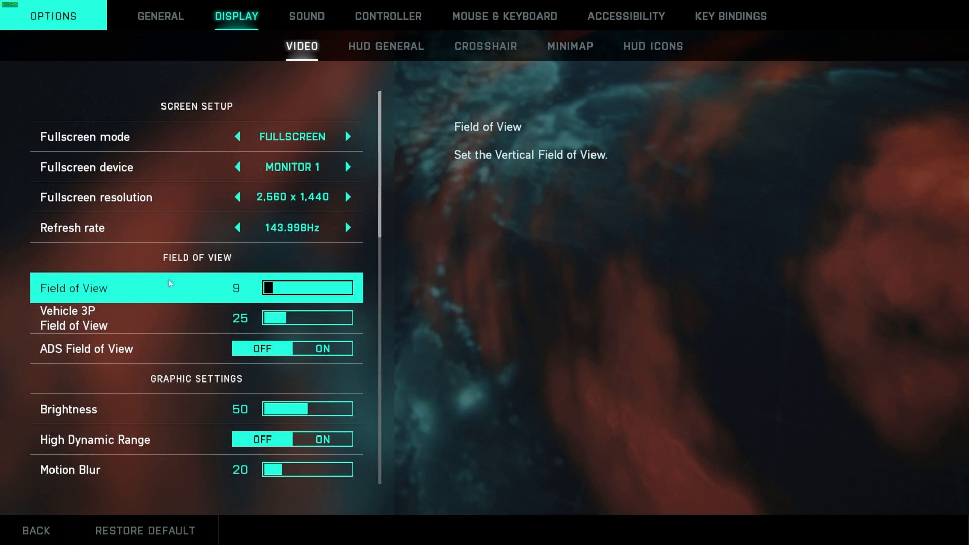
mouse_move(260, 296)
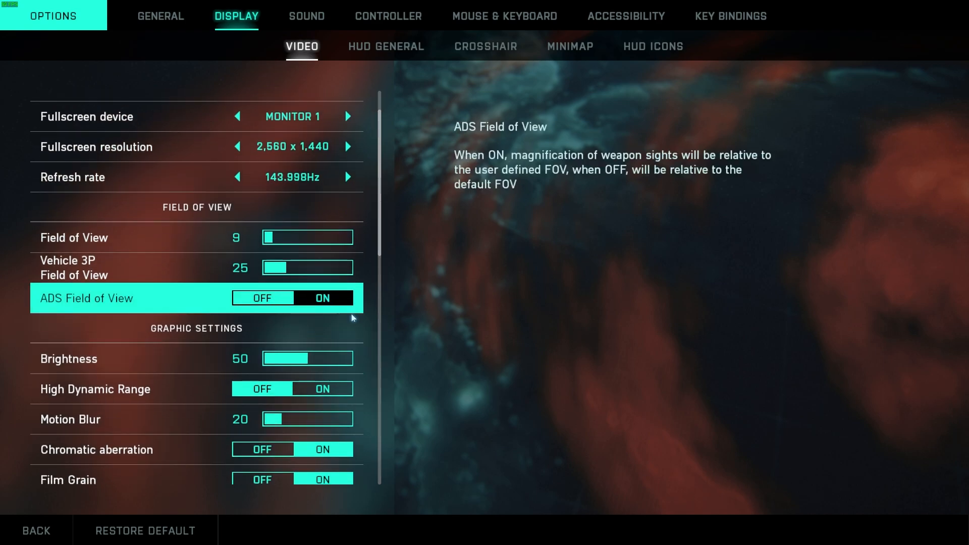
Set Chromatic aberration to OFF in the Graphic Settings section
scroll("down", 3)
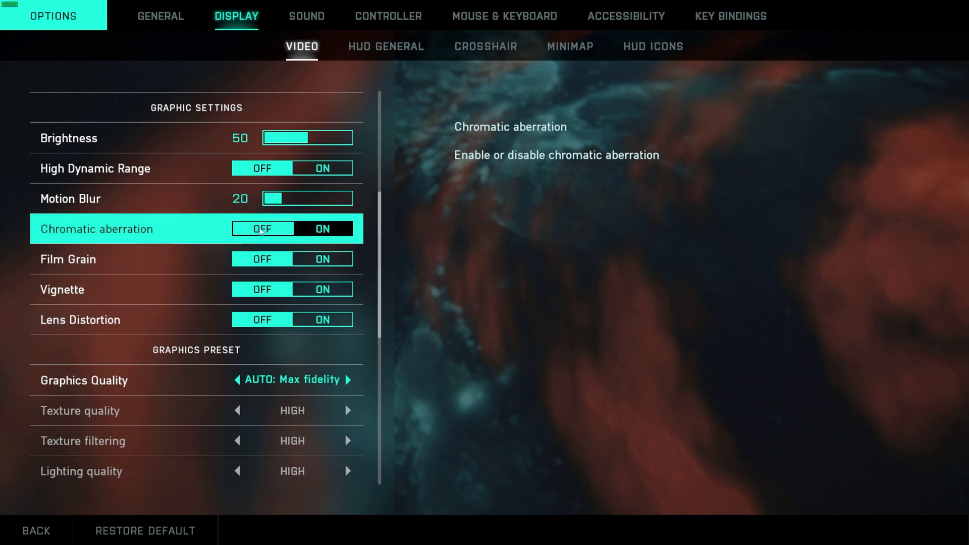
left_click(263, 228)
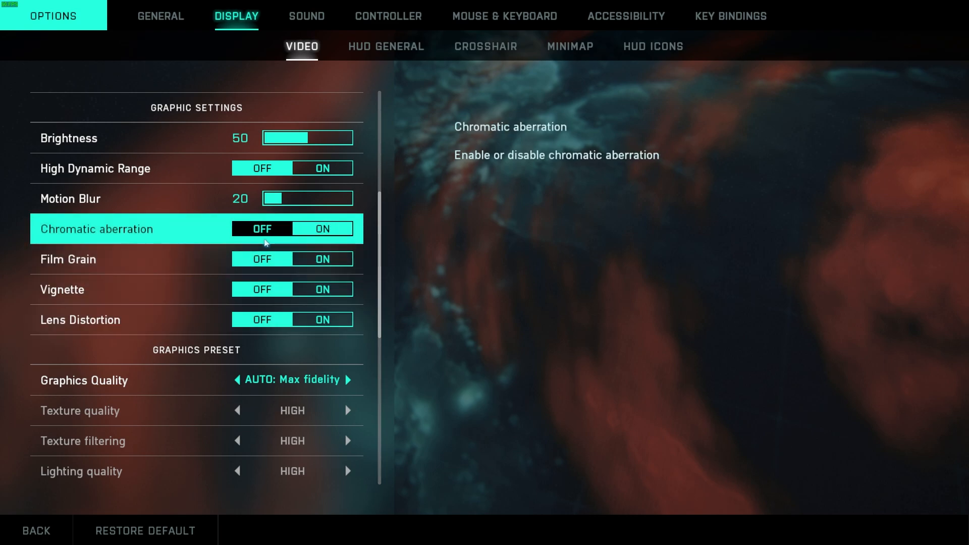
scroll("down", 3)
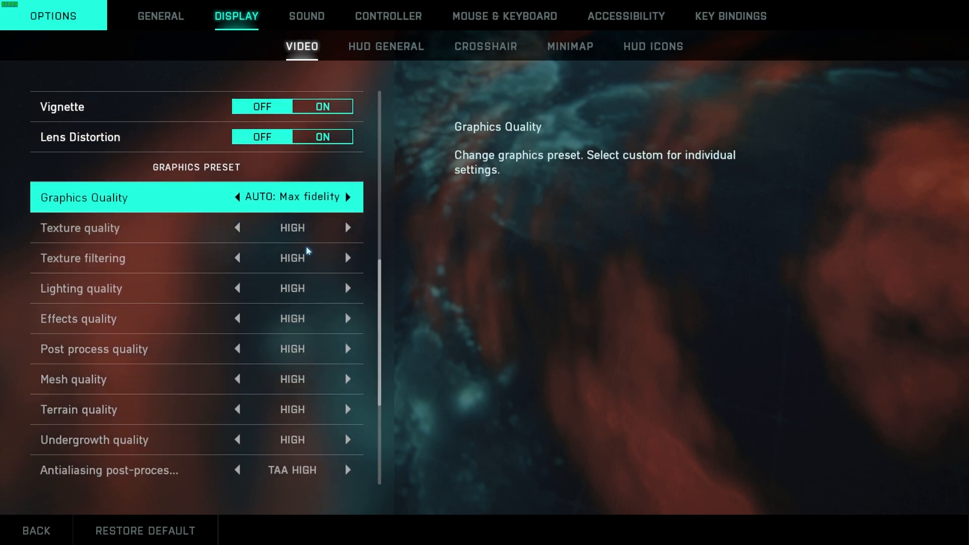
Switch the graphics preset to Custom and cycle texture quality through Low and Ultra back to High
scroll("down", 3)
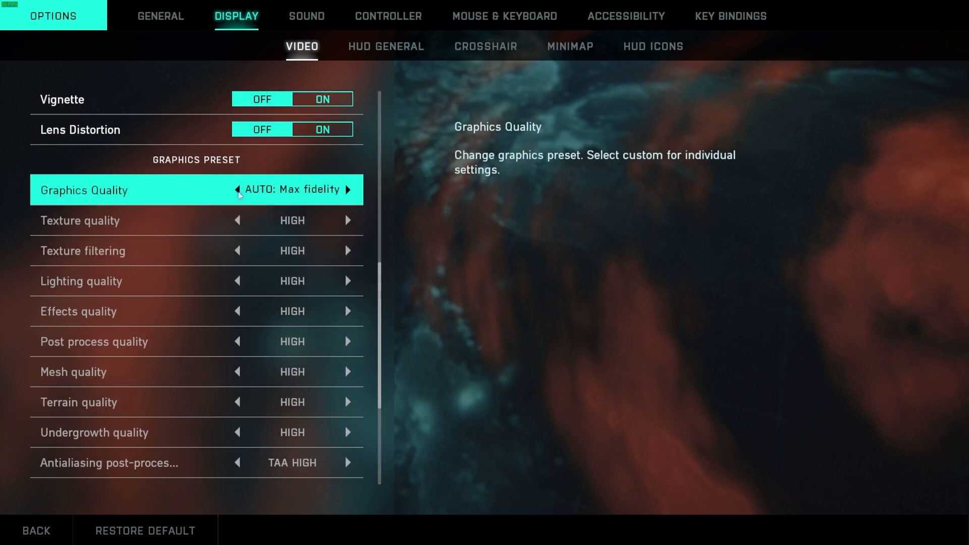
left_click(347, 189)
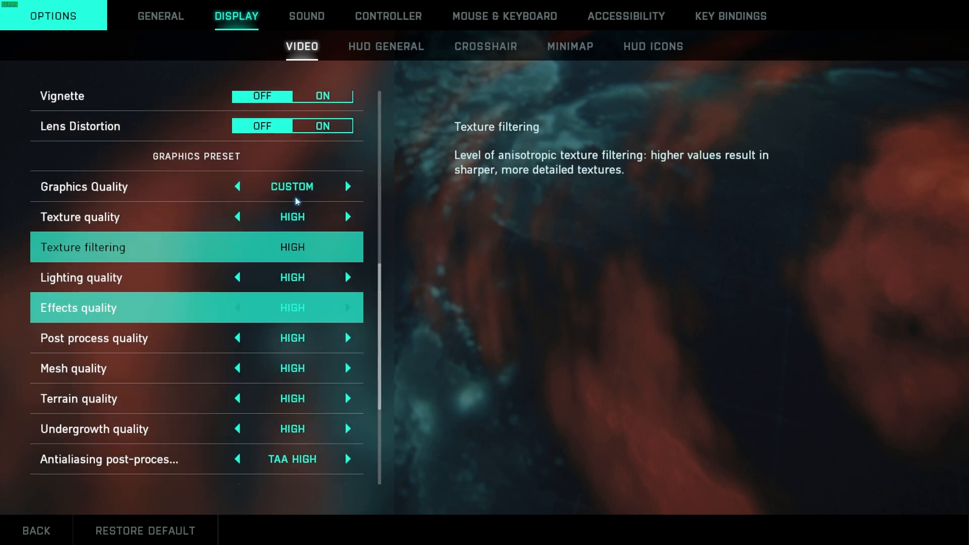
mouse_move(253, 248)
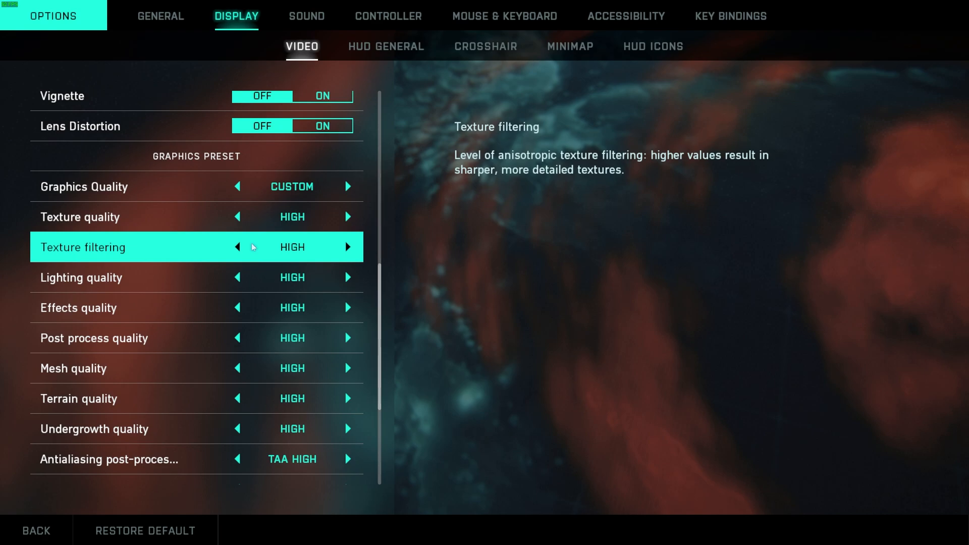
scroll("down", 3)
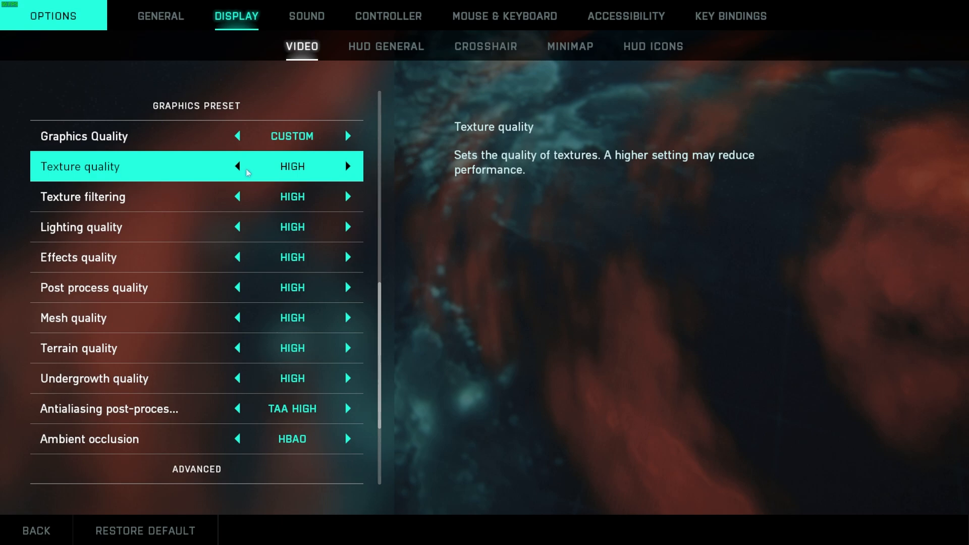
left_click(237, 166)
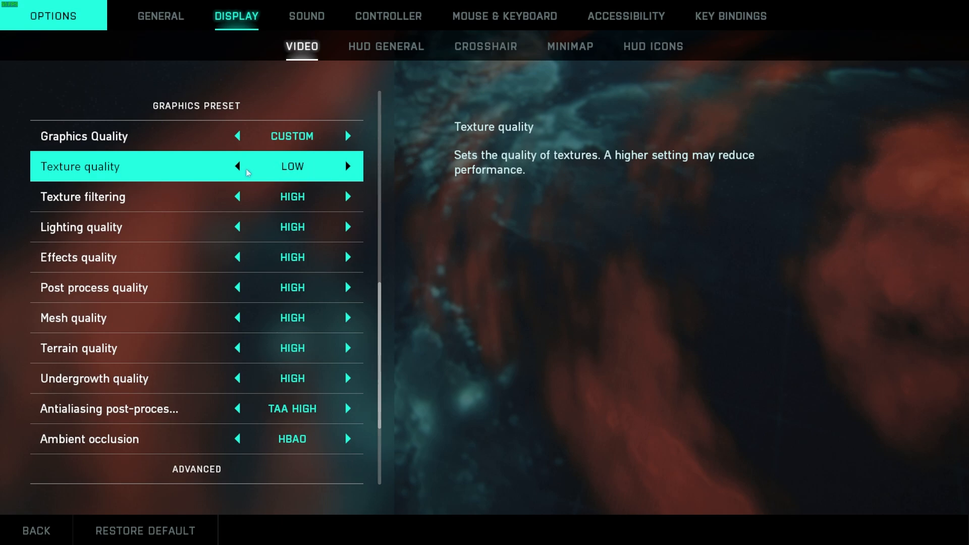
left_click(347, 166)
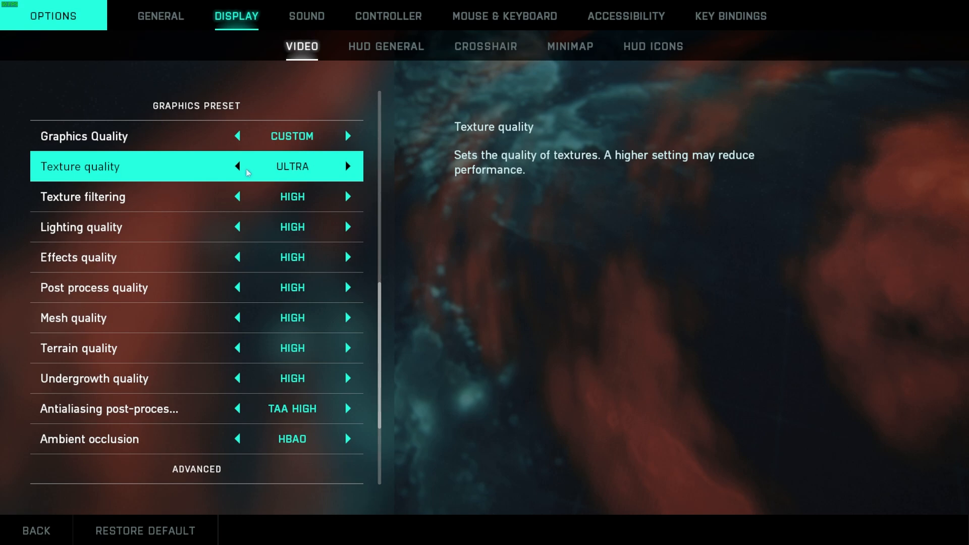
left_click(236, 166)
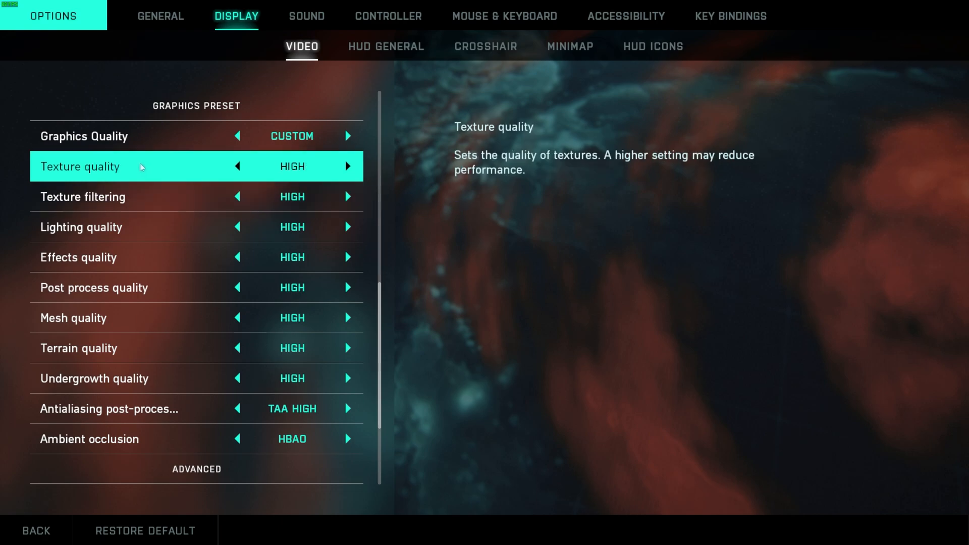
mouse_move(149, 227)
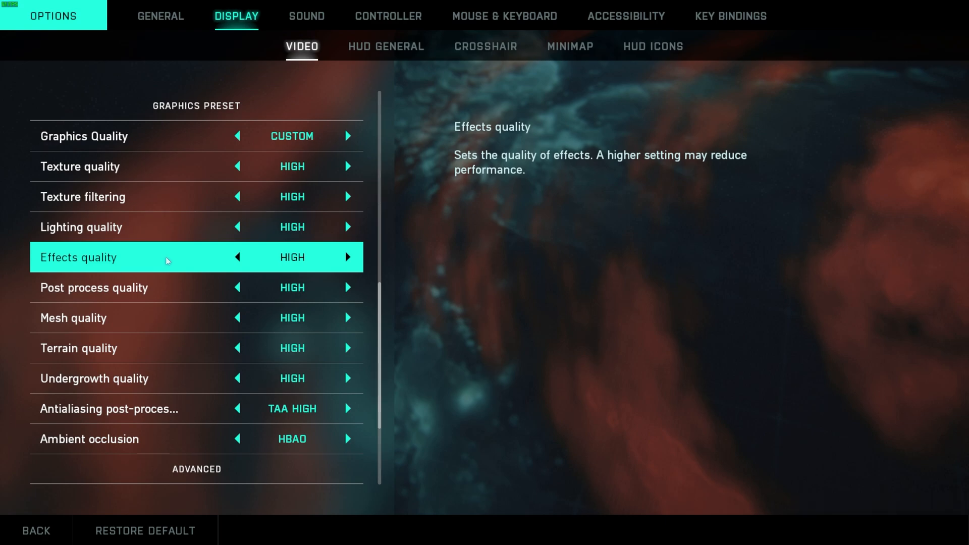
mouse_move(188, 296)
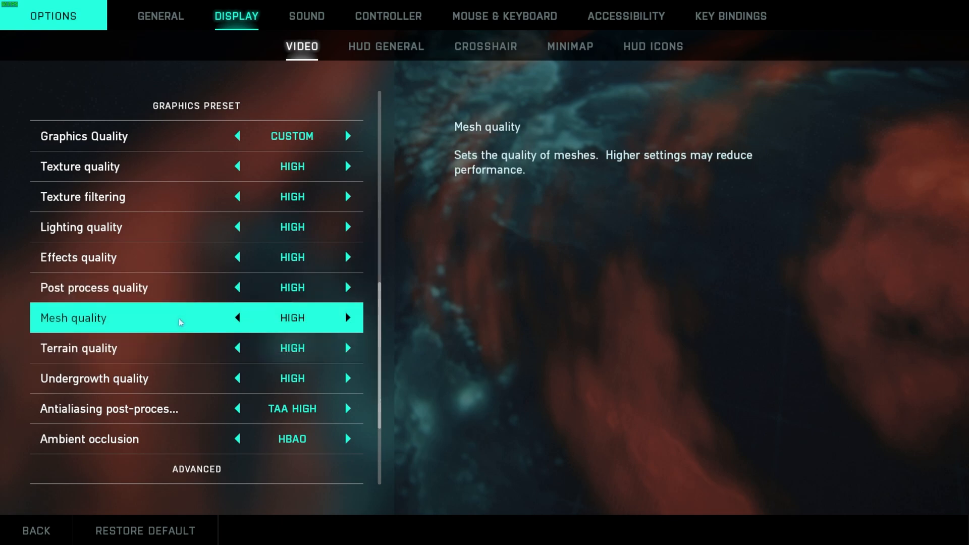
mouse_move(189, 349)
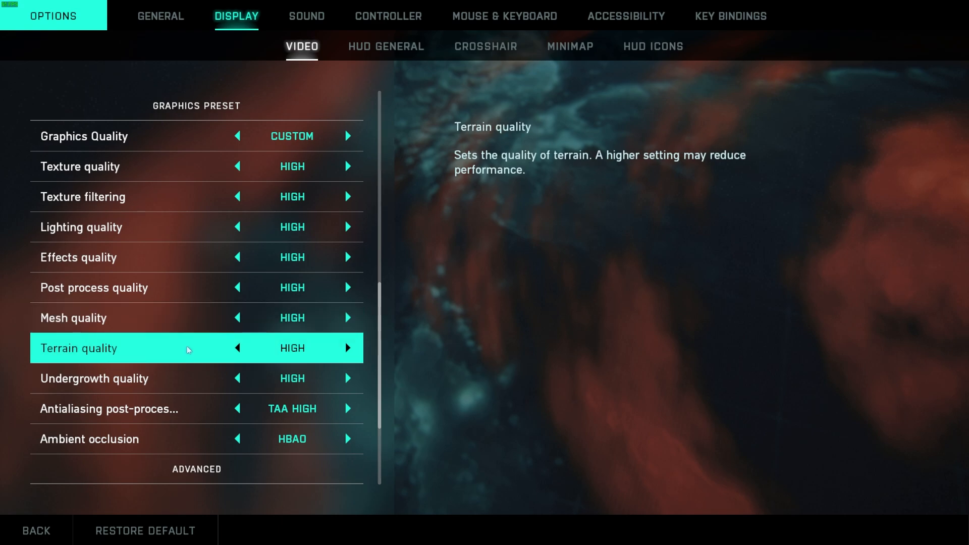
mouse_move(195, 370)
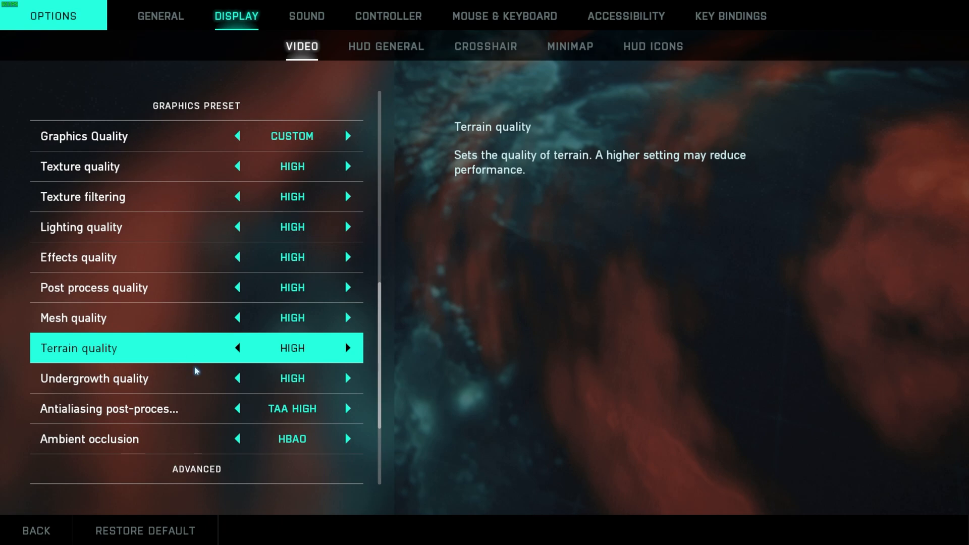
mouse_move(196, 379)
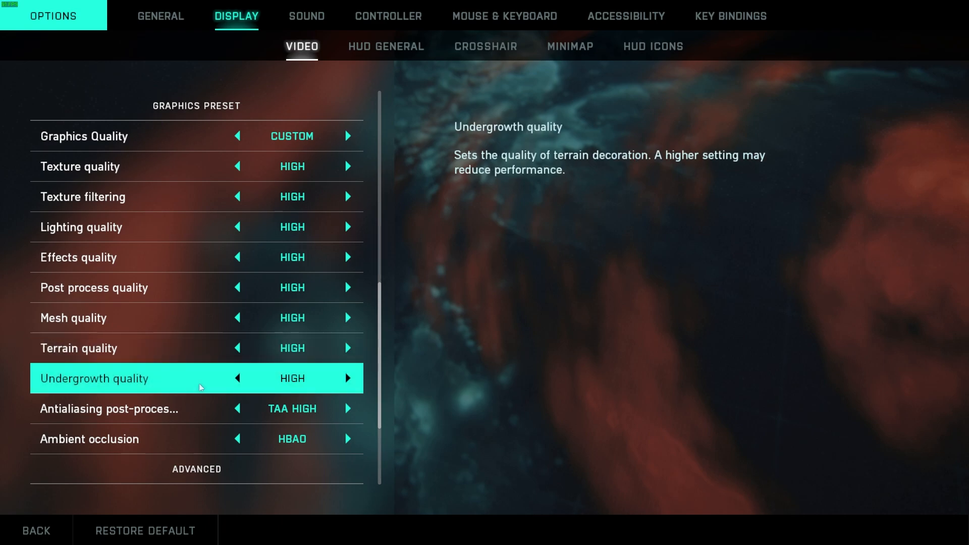
mouse_move(209, 257)
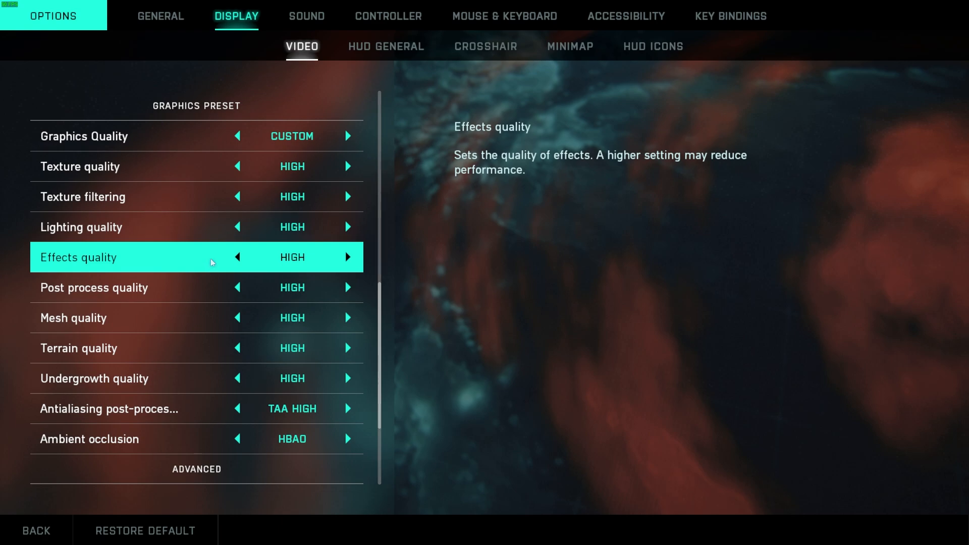
mouse_move(179, 197)
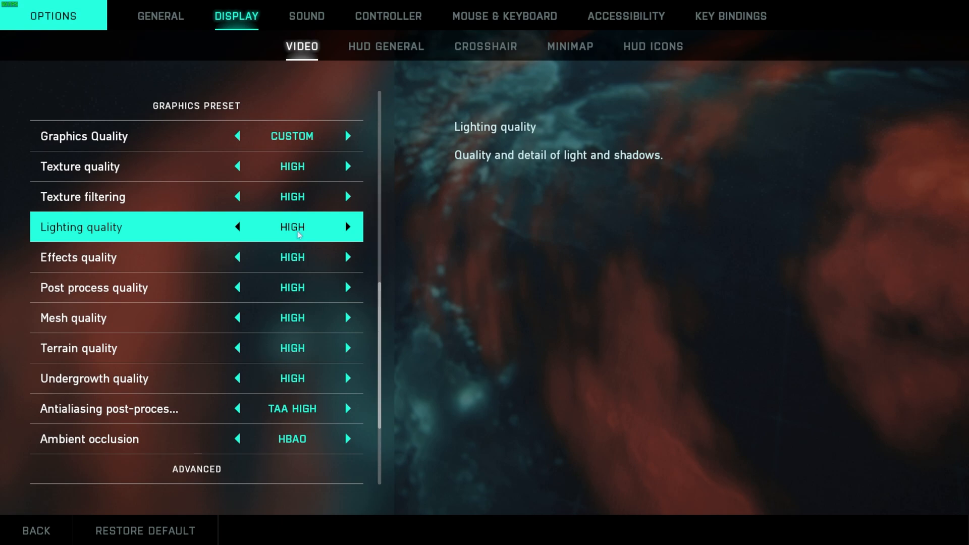
Keep lighting quality High, set antialiasing to TAA LOW and ambient occlusion Off
left_click(237, 227)
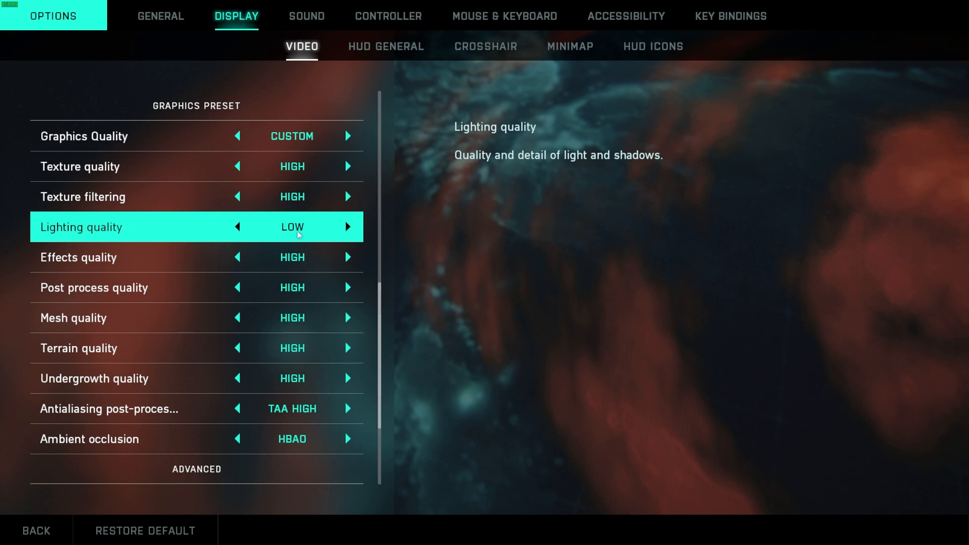
left_click(346, 227)
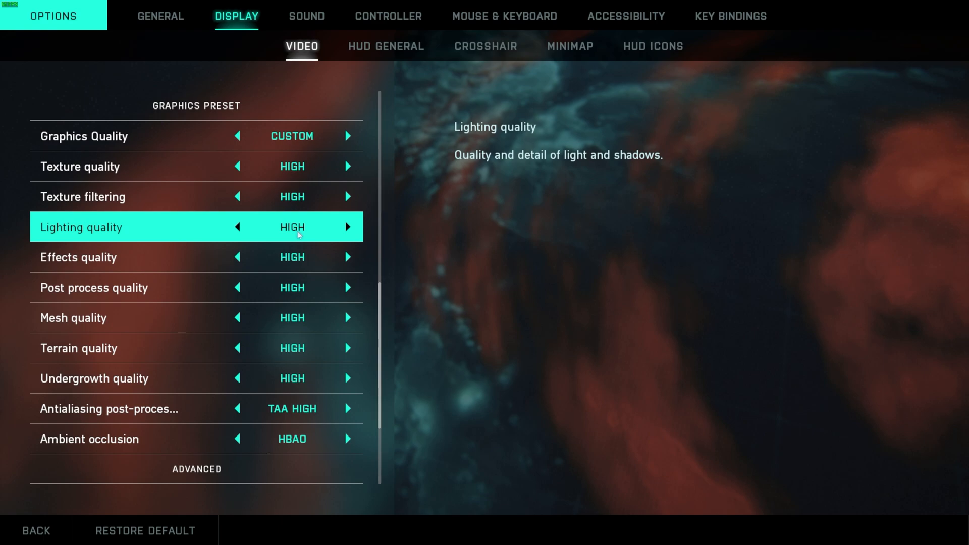
scroll("down", 3)
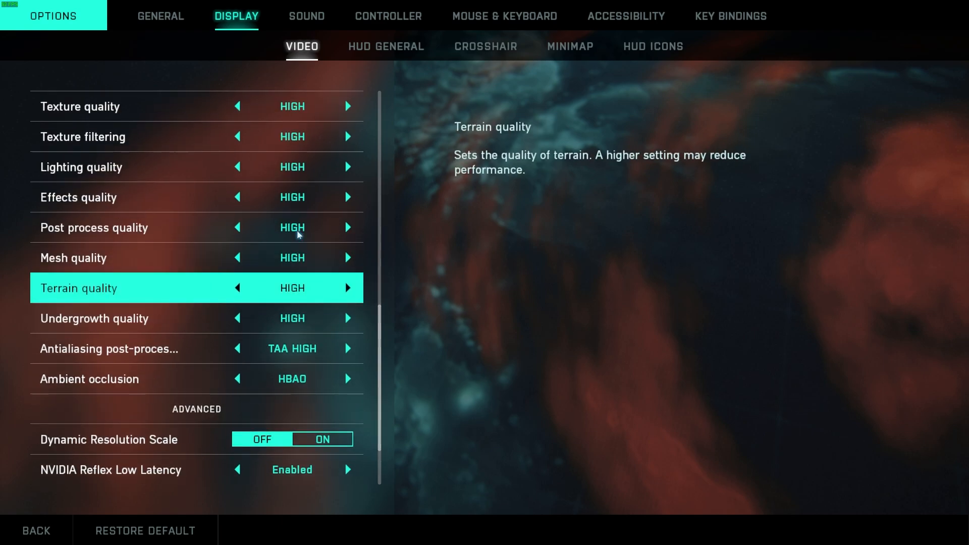
scroll("down", 3)
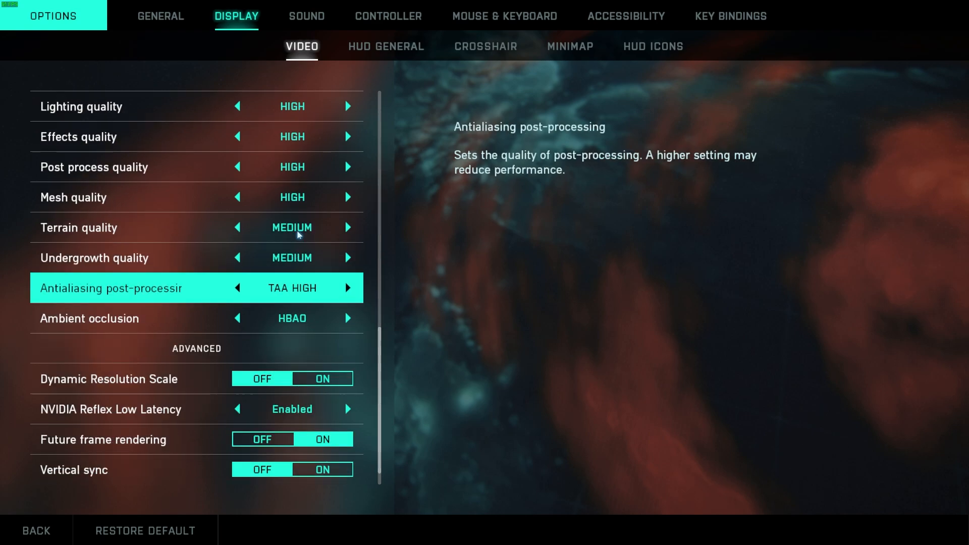
left_click(237, 288)
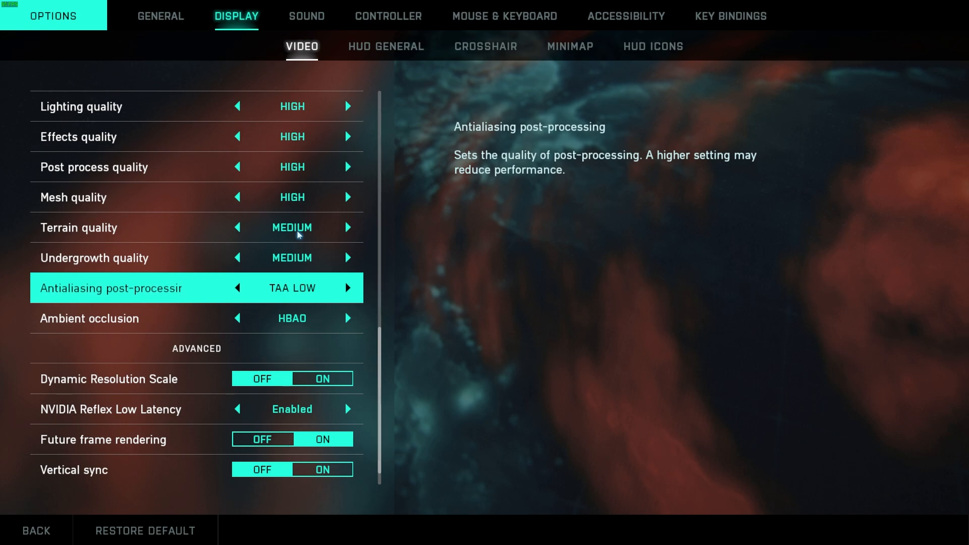
scroll("down", 3)
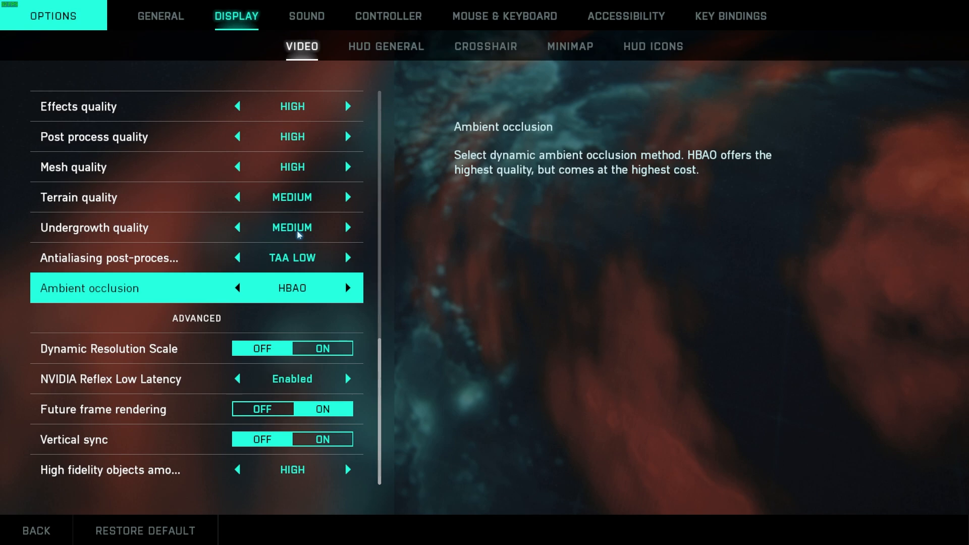
left_click(237, 288)
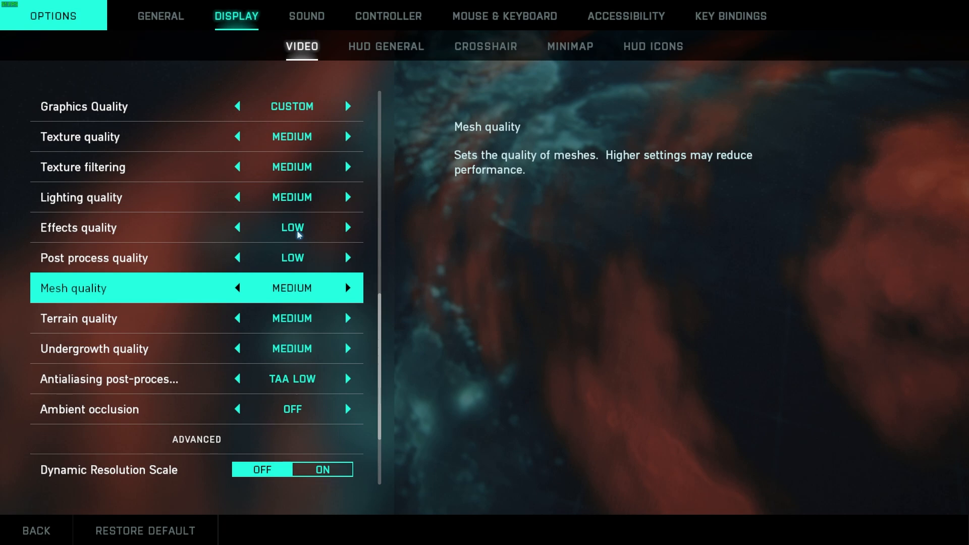
scroll("down", 3)
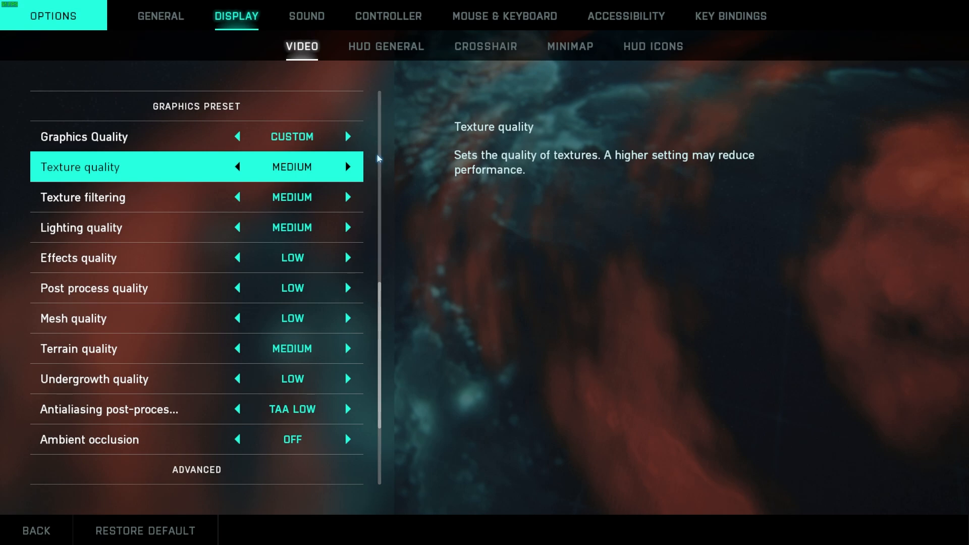
Toggle NVIDIA Reflex Low Latency between Enabled + Boost and Enabled, leaving it Enabled
scroll("down", 3)
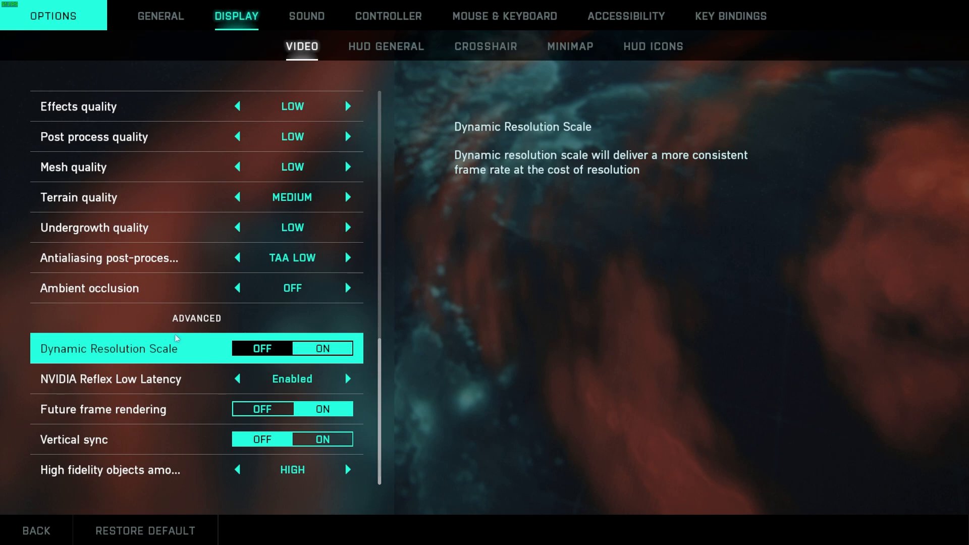
mouse_move(205, 385)
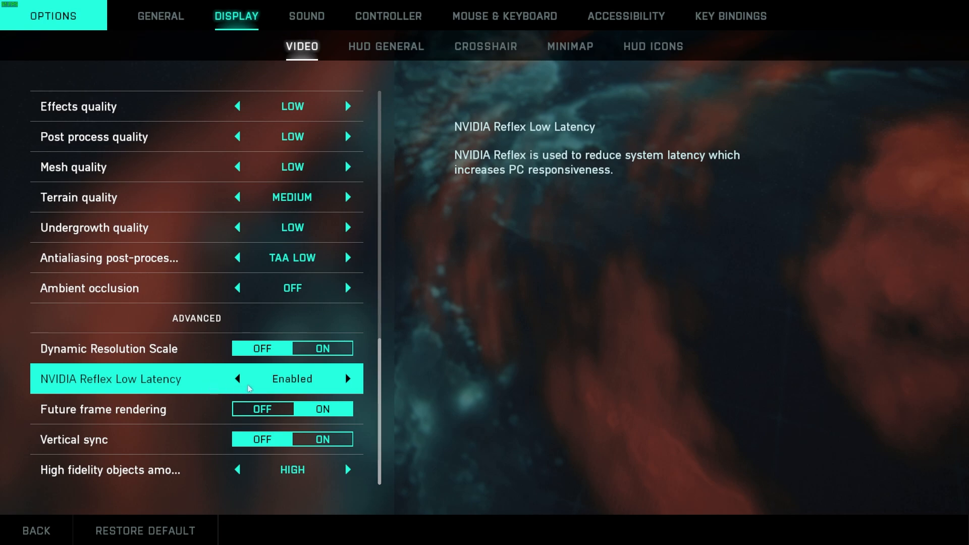
left_click(348, 379)
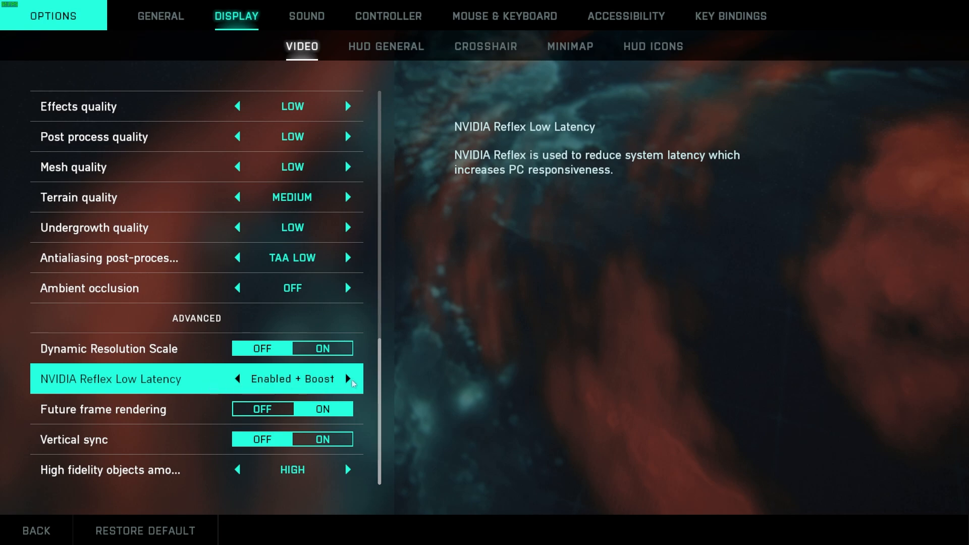
left_click(237, 379)
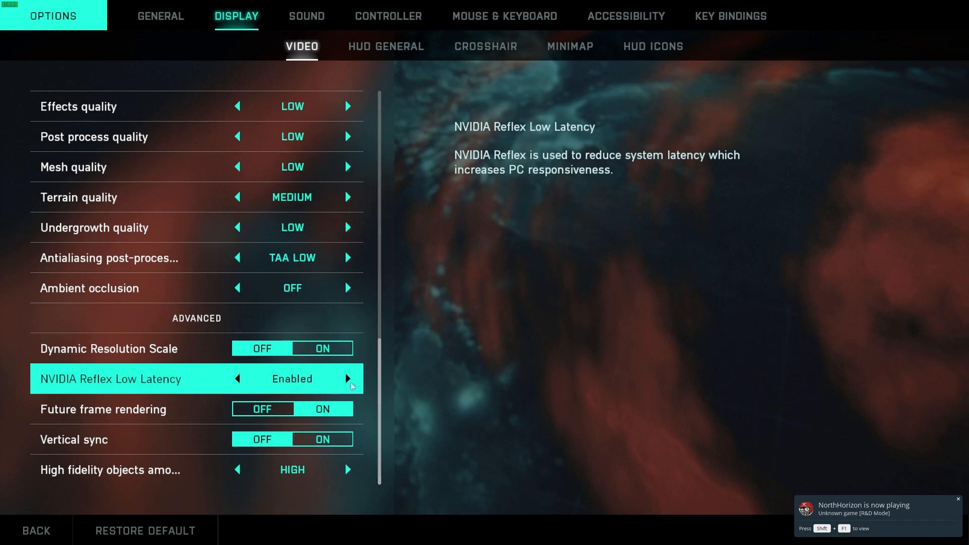
left_click(347, 379)
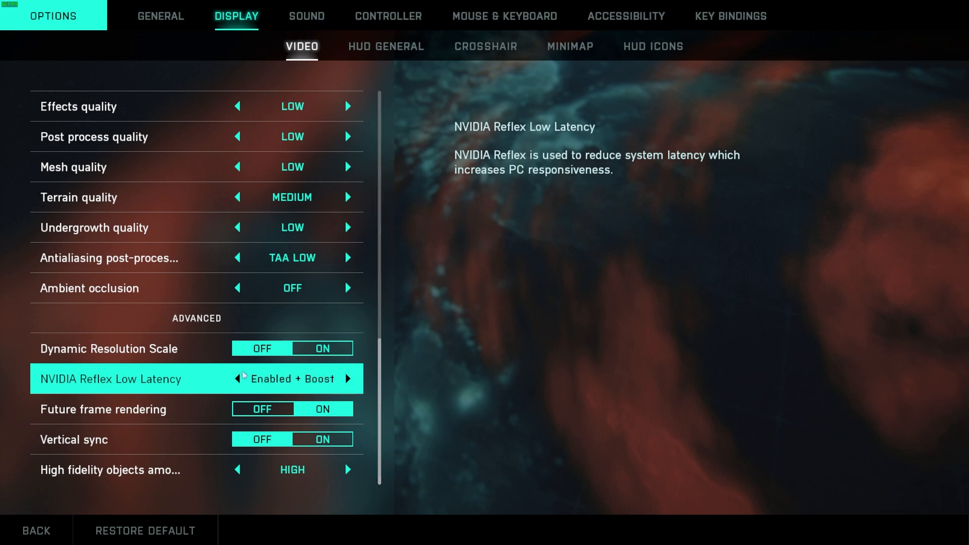
left_click(238, 378)
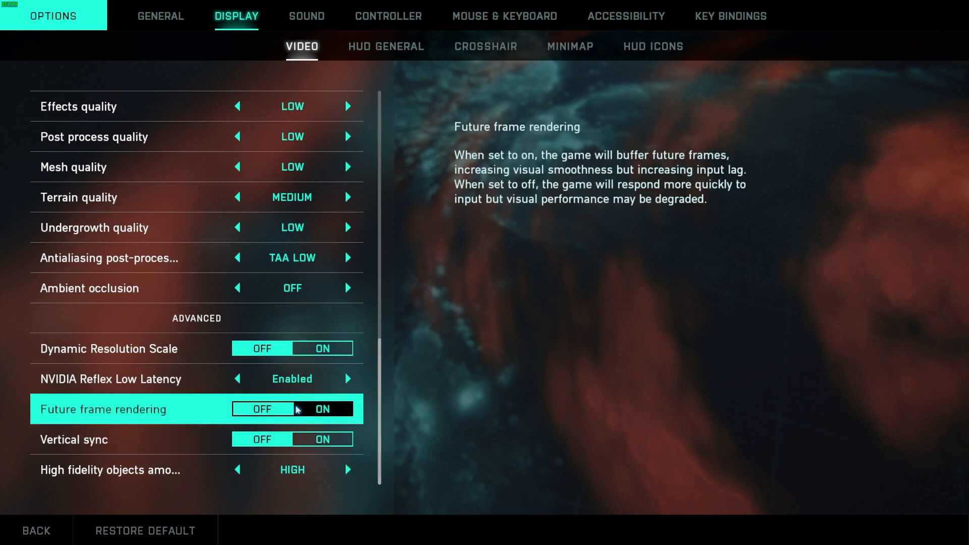
mouse_move(283, 418)
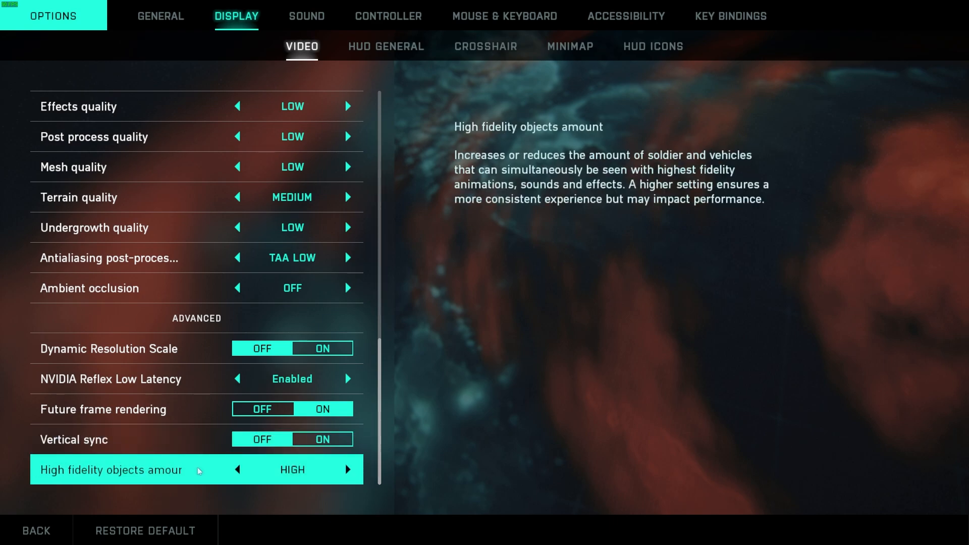
mouse_move(268, 475)
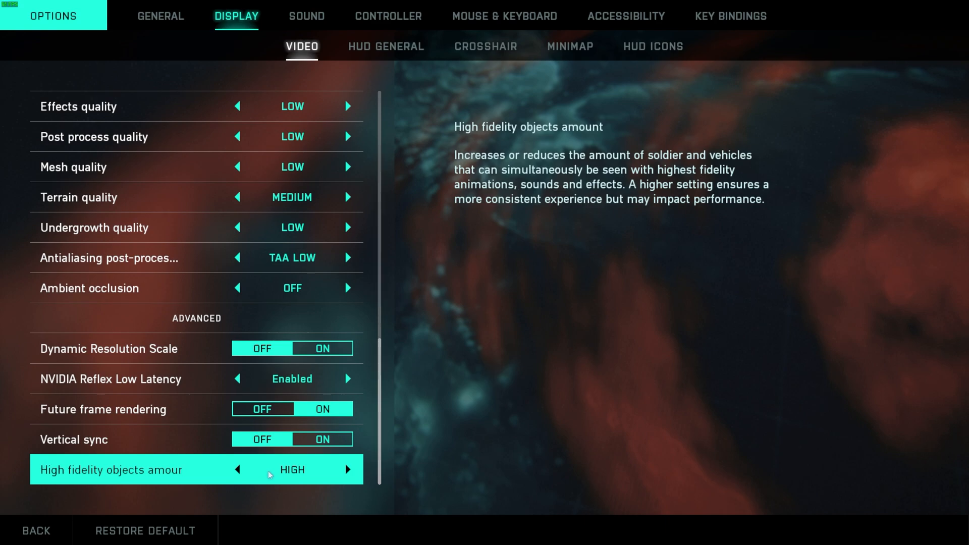
mouse_move(309, 488)
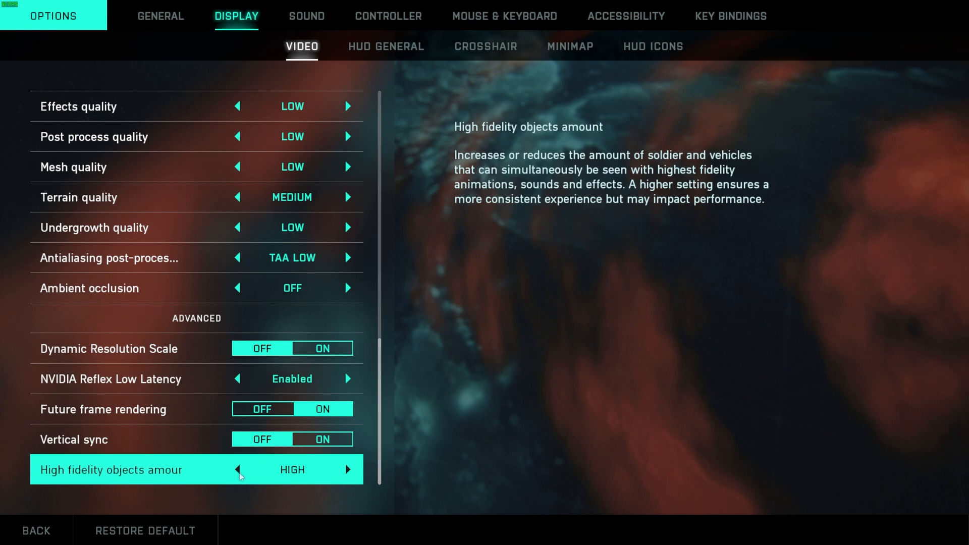
Adjust the High fidelity objects amount down to Low
left_click(237, 469)
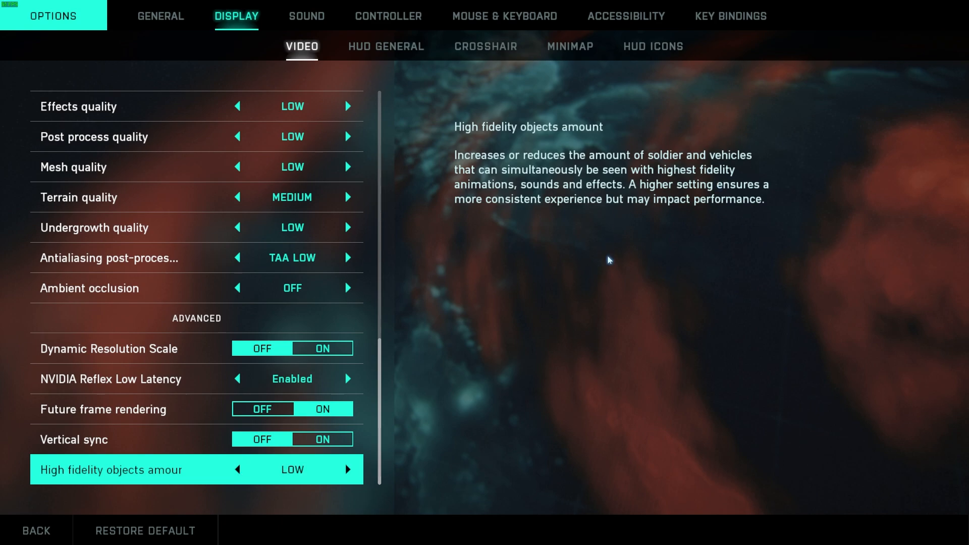
left_click(346, 470)
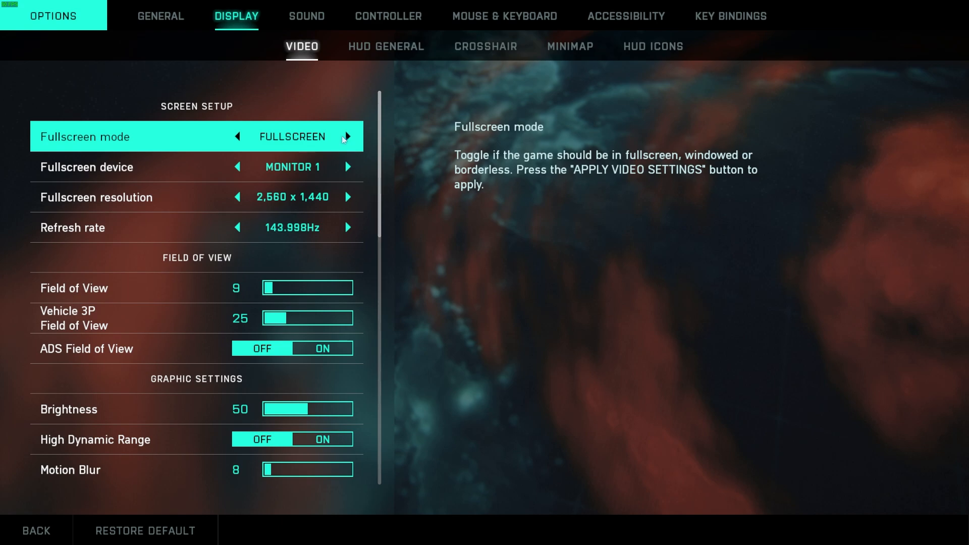
View the HUD General options, then switch to the Sound settings
left_click(386, 46)
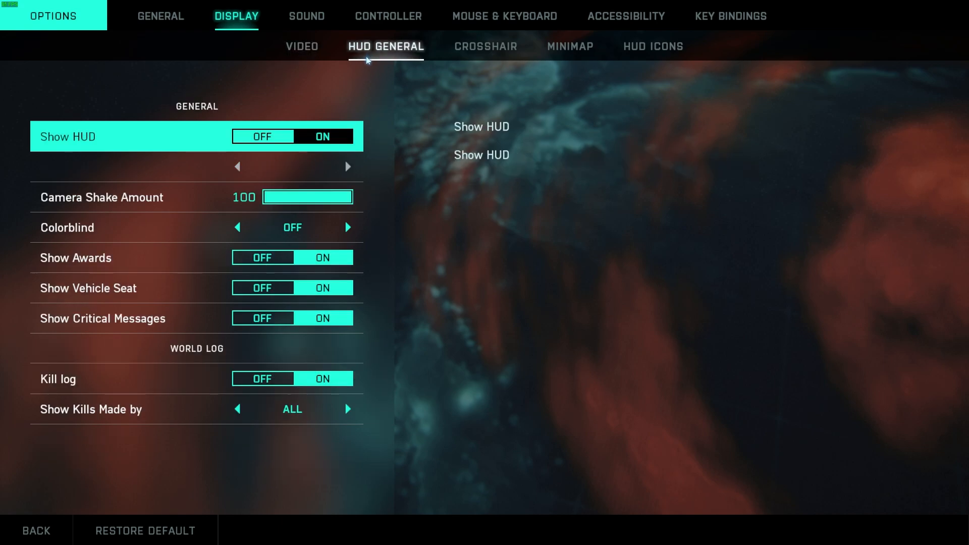
mouse_move(307, 198)
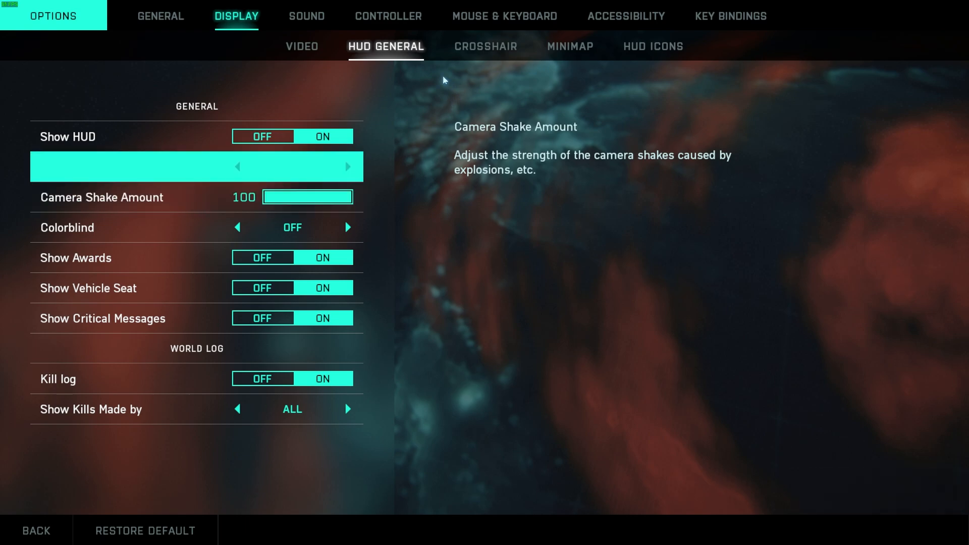
left_click(307, 17)
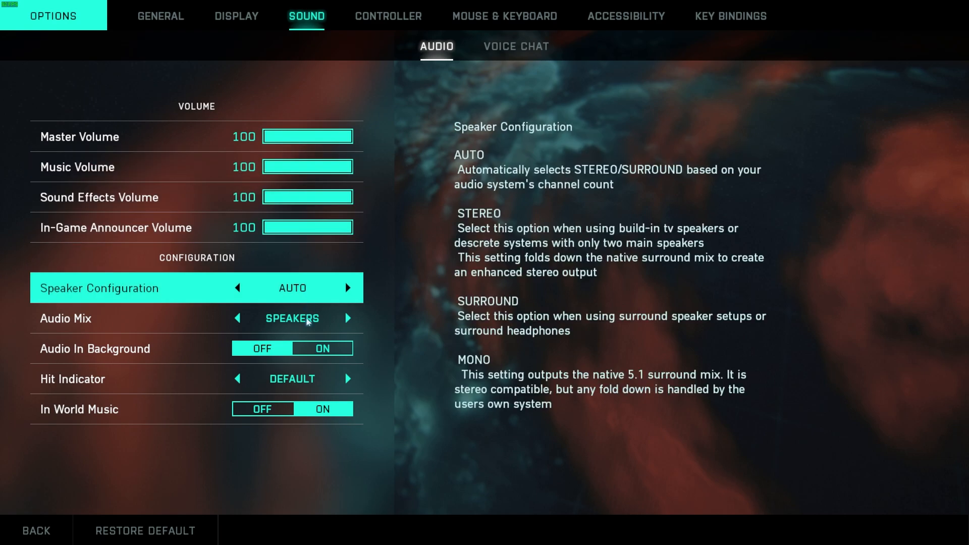
mouse_move(292, 318)
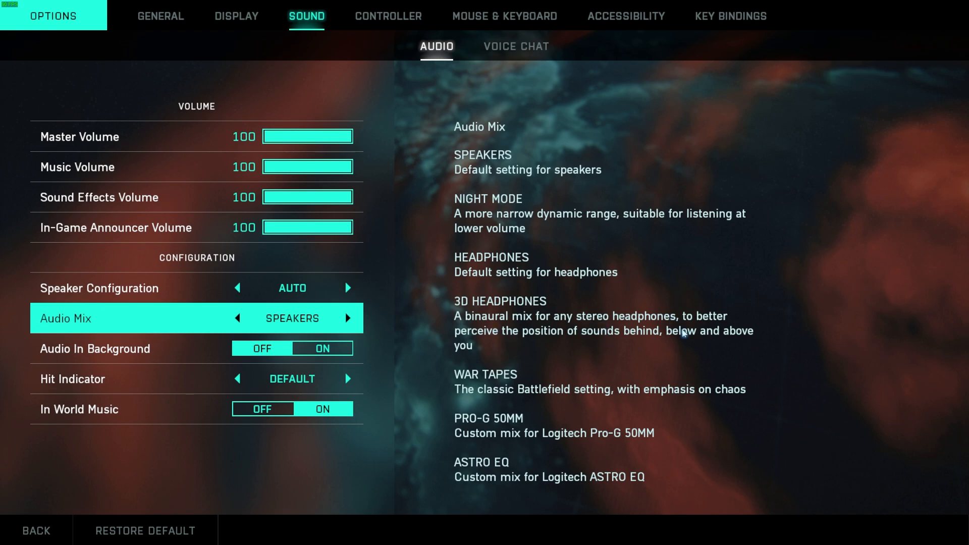
mouse_move(693, 315)
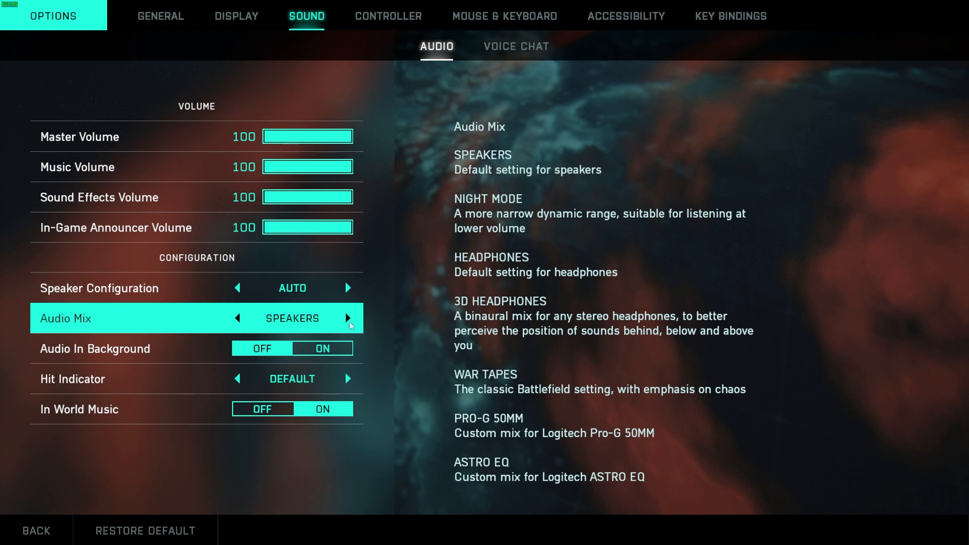
Step the audio mix to 3D Headphones, view Voice Chat, then move to Controller settings
left_click(348, 318)
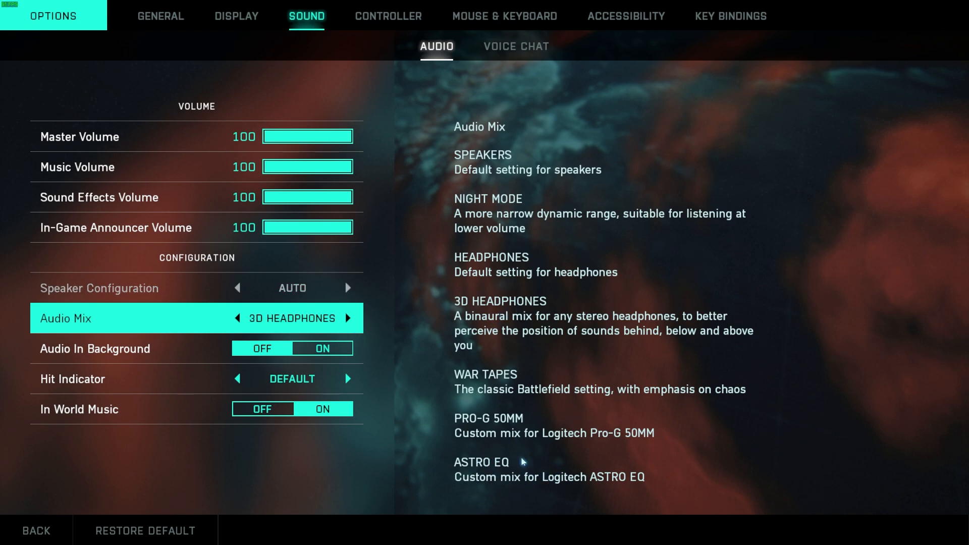
mouse_move(551, 450)
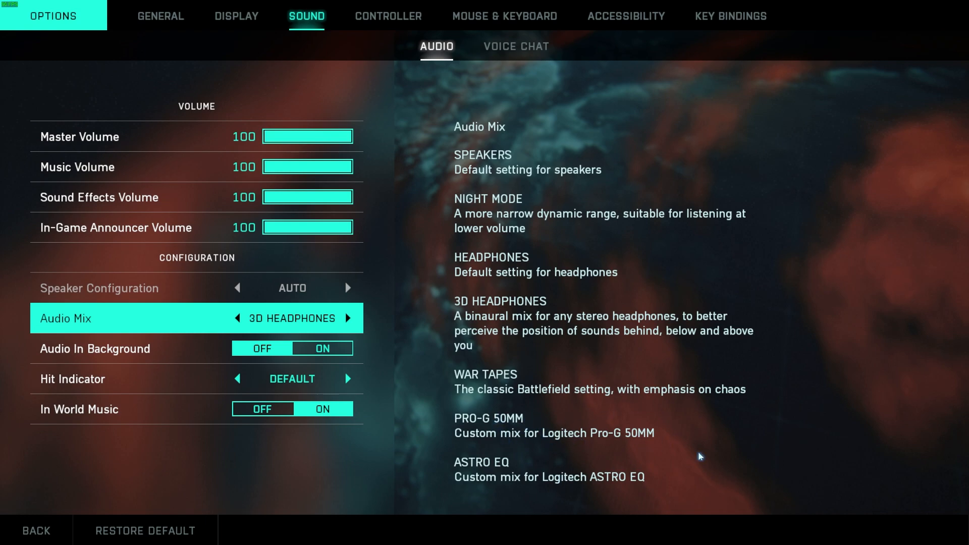
mouse_move(695, 444)
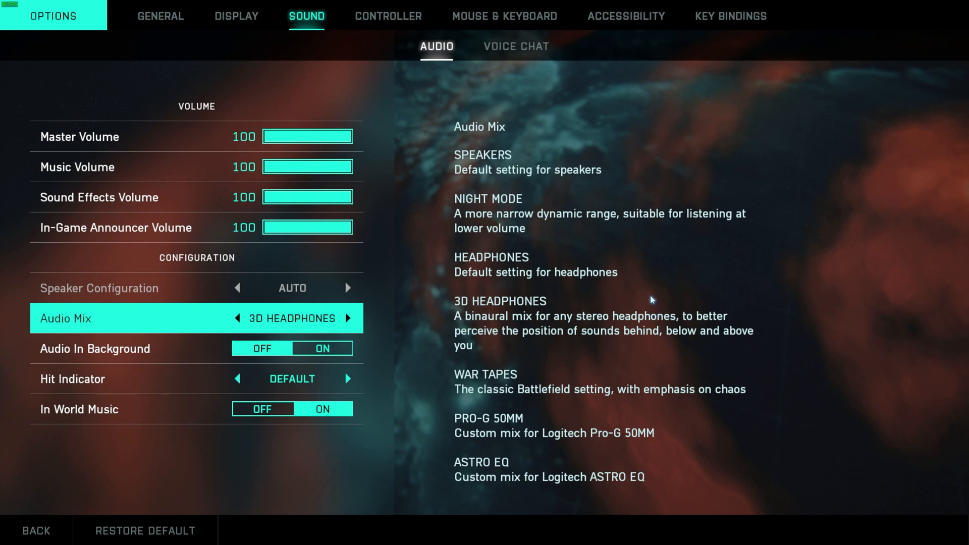
mouse_move(523, 222)
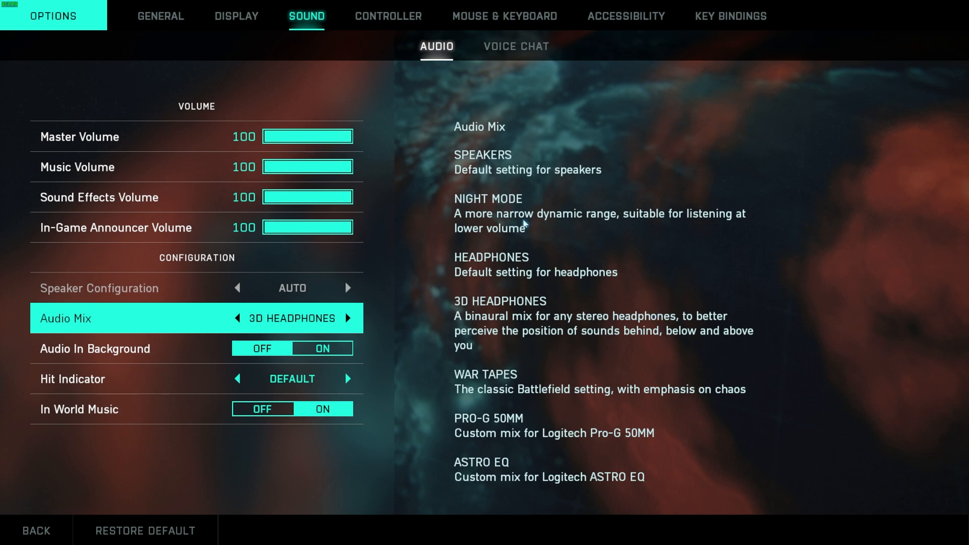
mouse_move(573, 227)
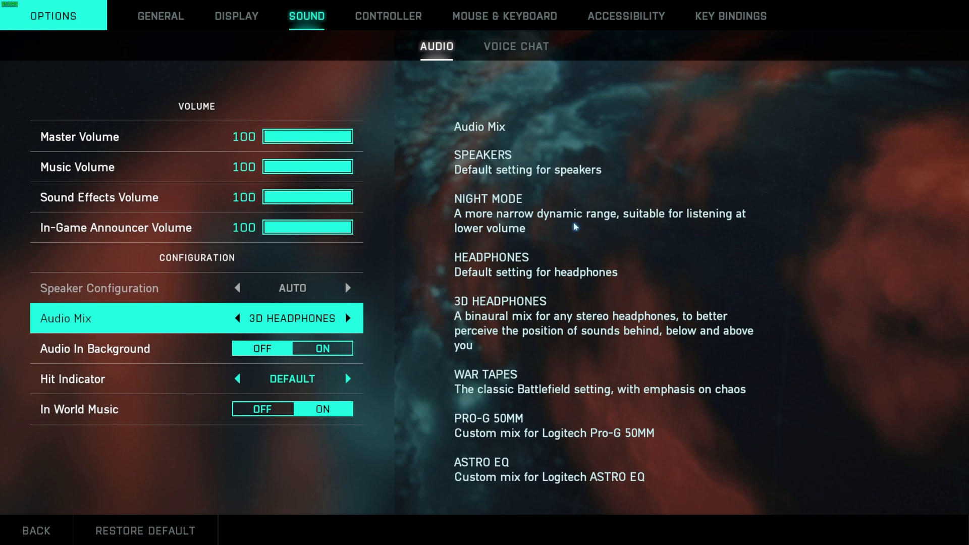
mouse_move(608, 220)
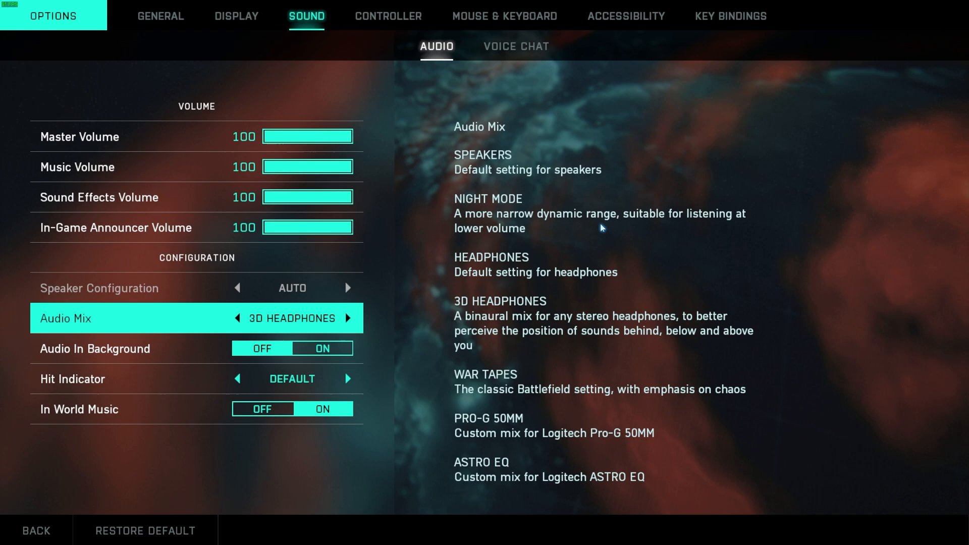
mouse_move(575, 221)
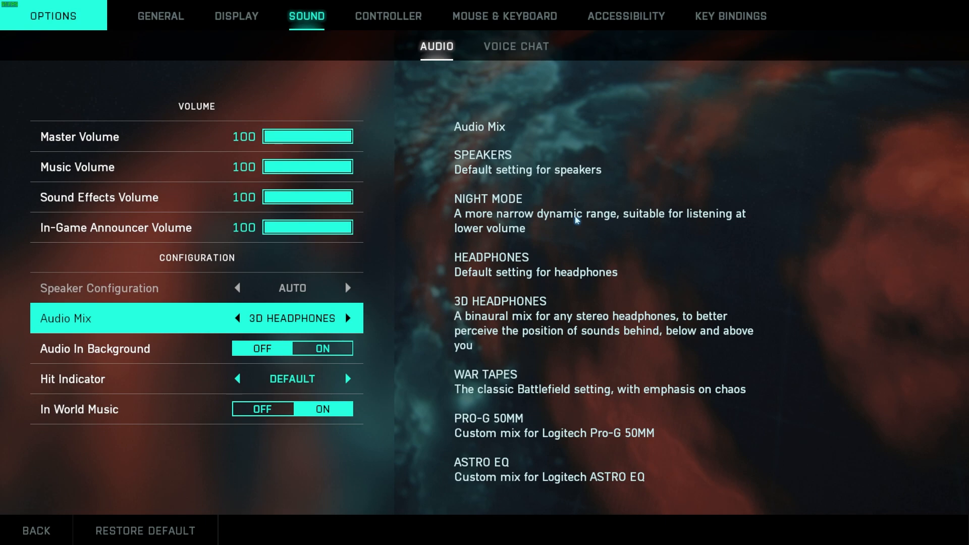
mouse_move(549, 214)
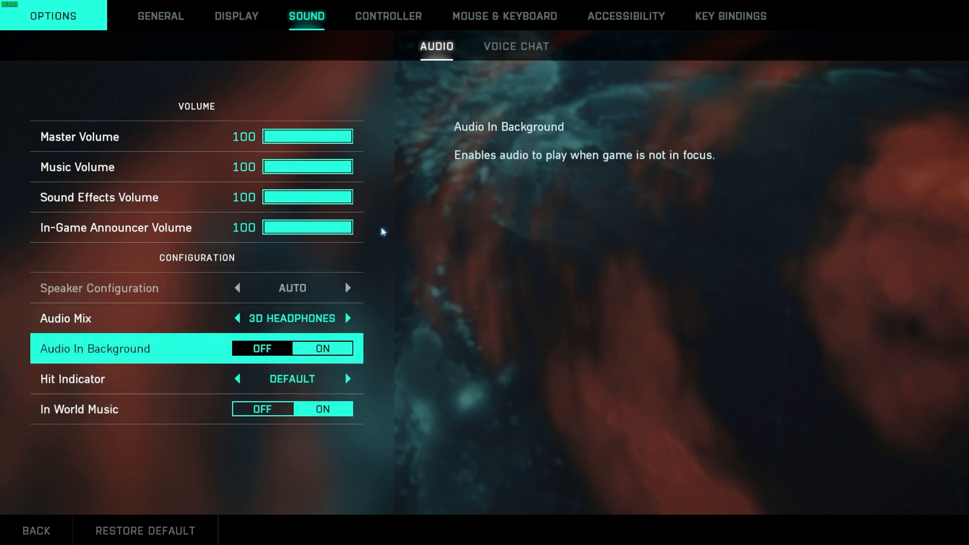
left_click(516, 45)
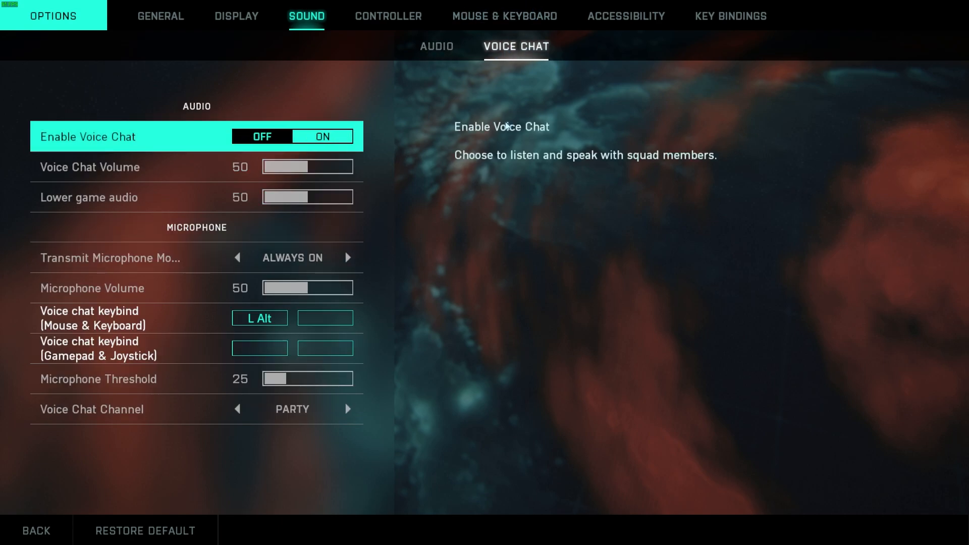
left_click(388, 17)
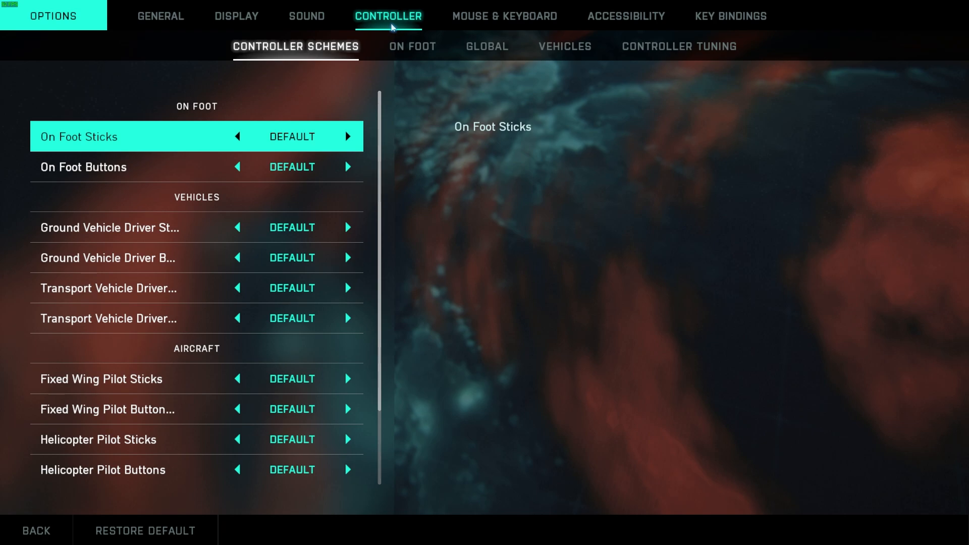
Set Mouse raw input to ON, review the on-foot mouse settings, then move to Vehicles
left_click(504, 16)
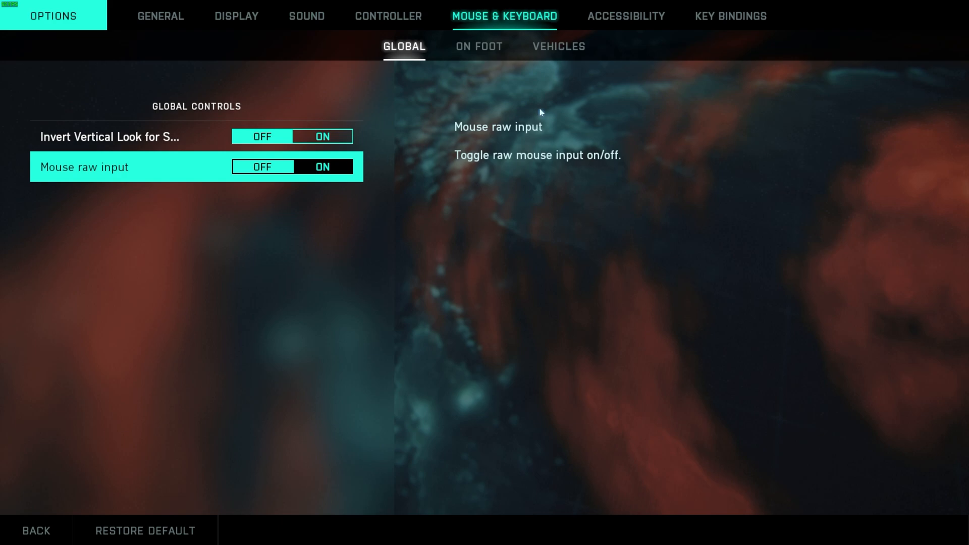
left_click(478, 46)
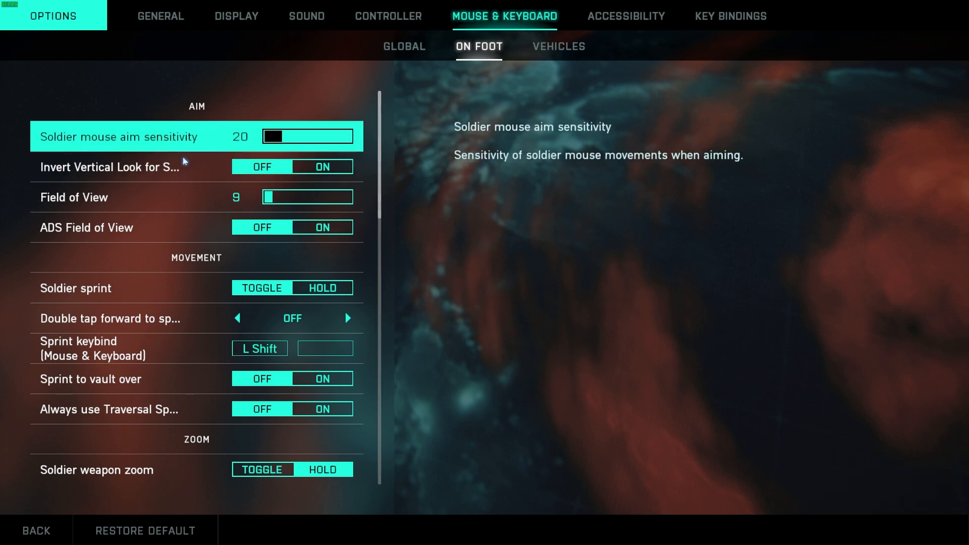
scroll("down", 3)
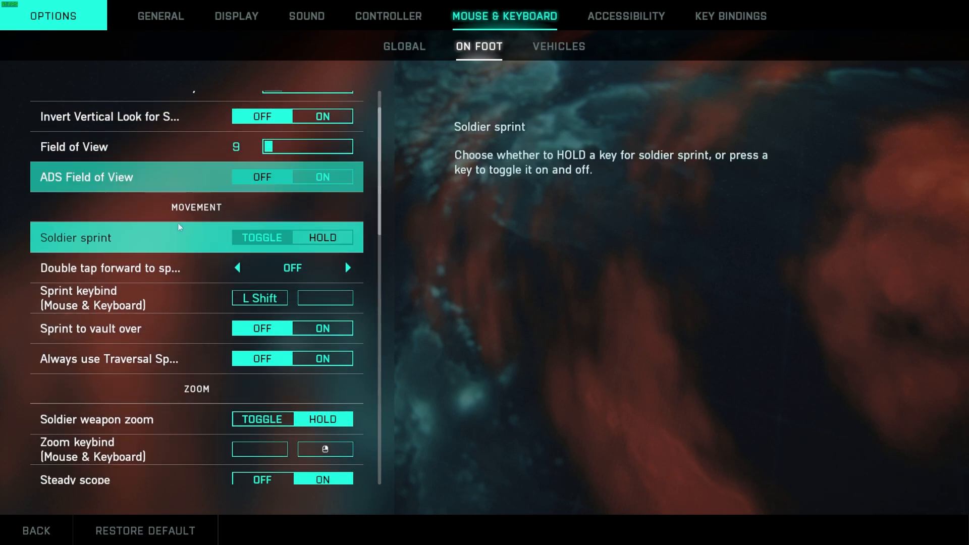
scroll("down", 3)
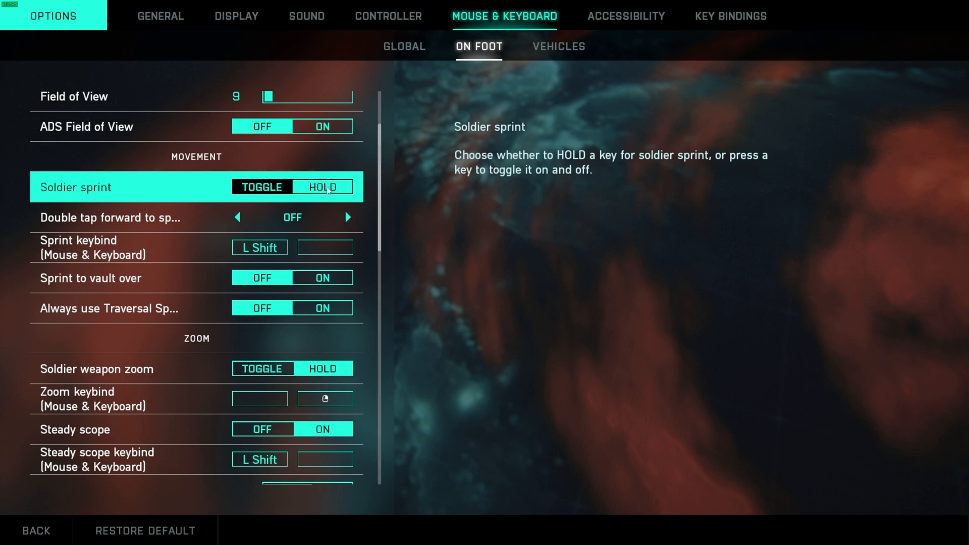
left_click(321, 187)
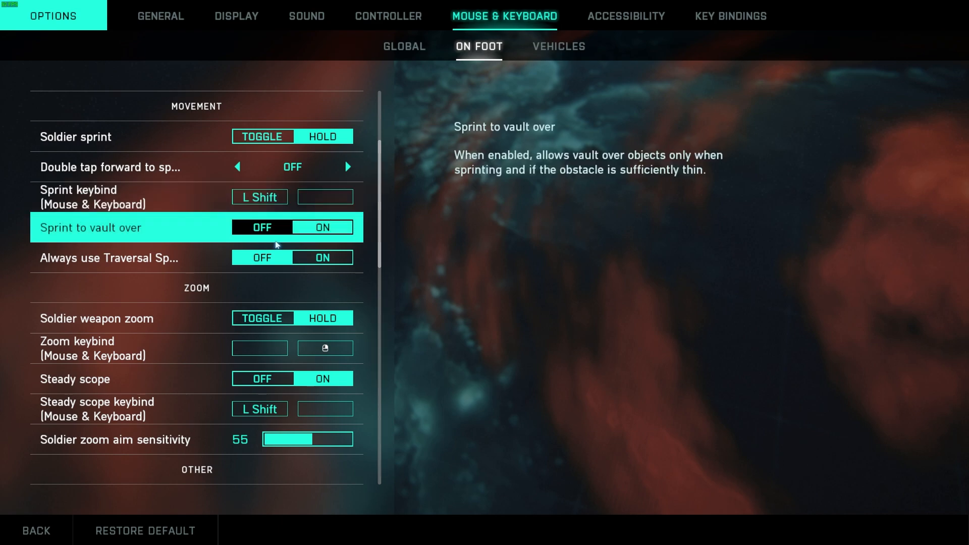
mouse_move(259, 258)
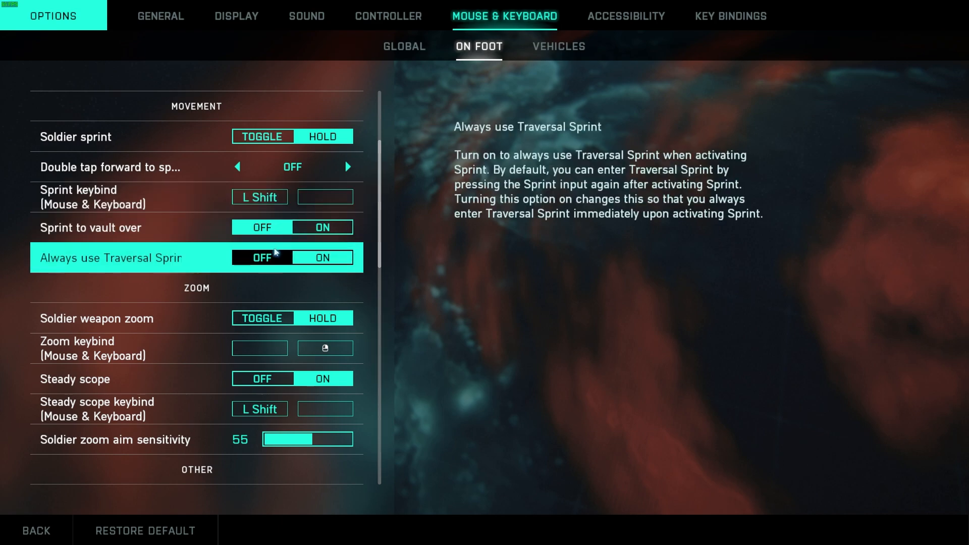
left_click(557, 47)
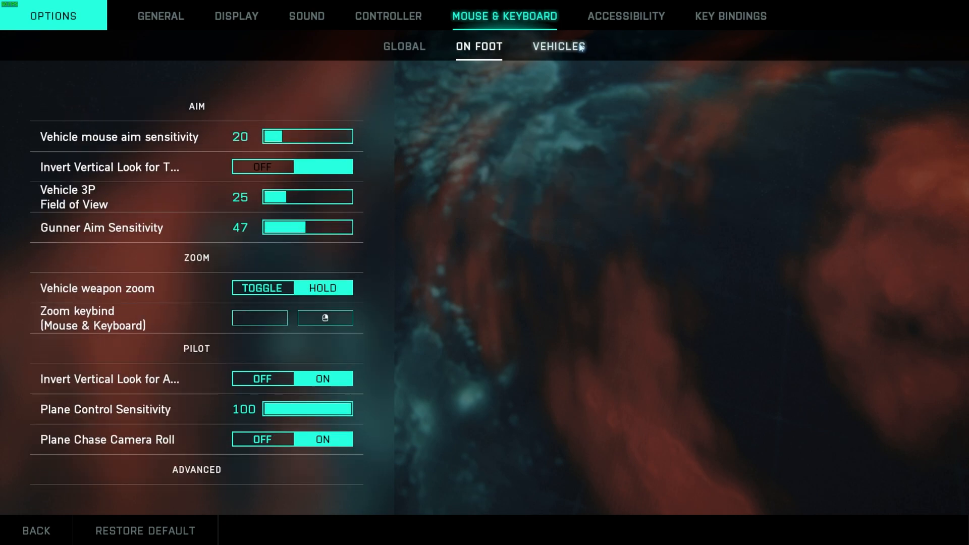
Scroll the Vehicles mouse settings to Advanced, then switch to the Accessibility tab
left_click(558, 46)
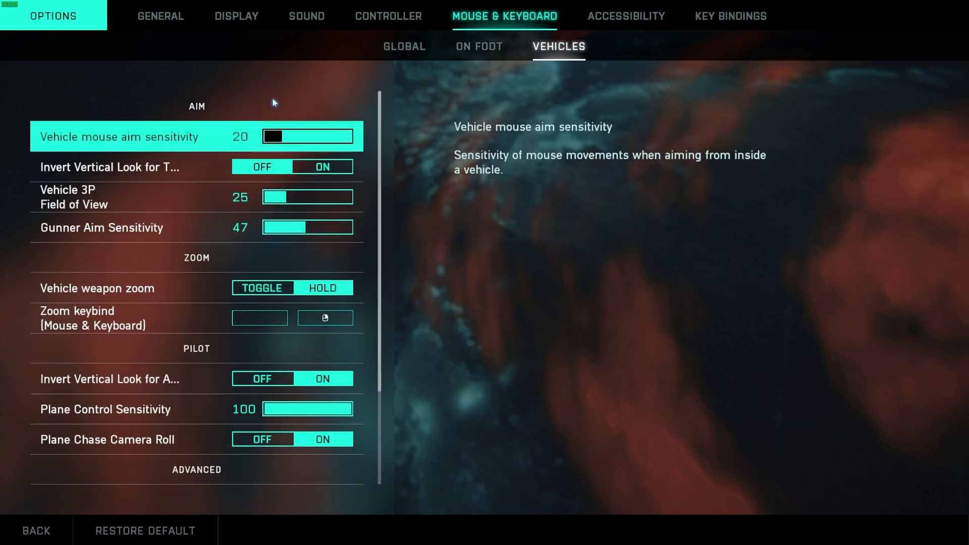
scroll("down", 3)
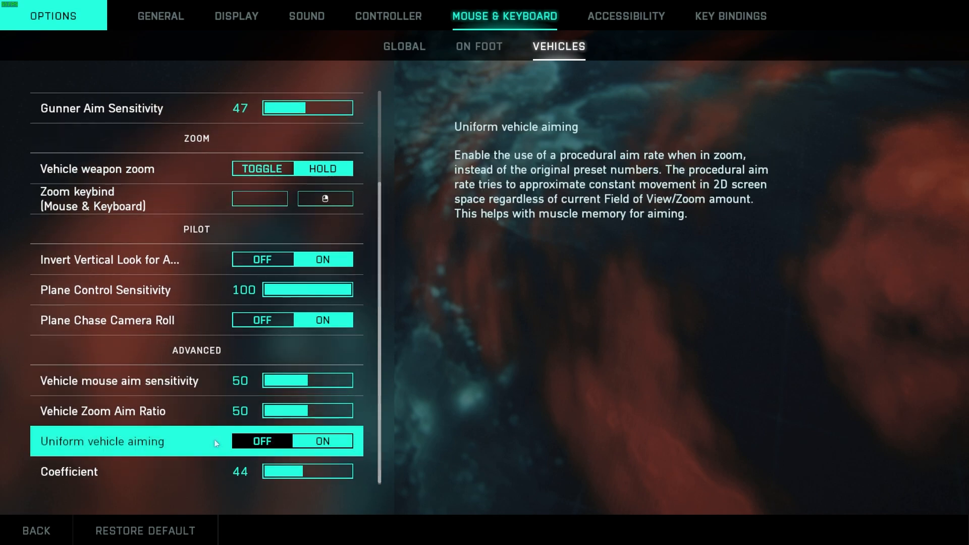
left_click(626, 16)
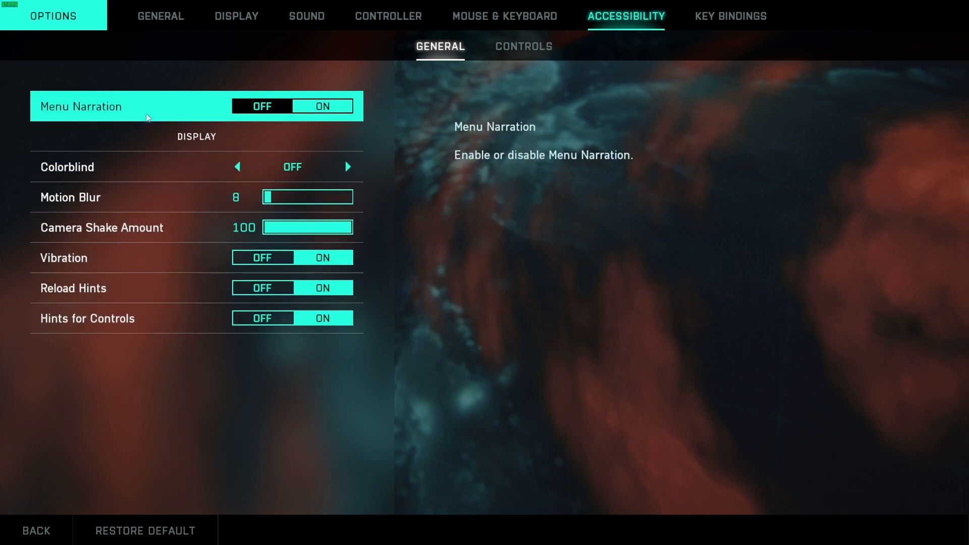
Leave the accessibility options and return to the Conquest play lobby
left_click(321, 106)
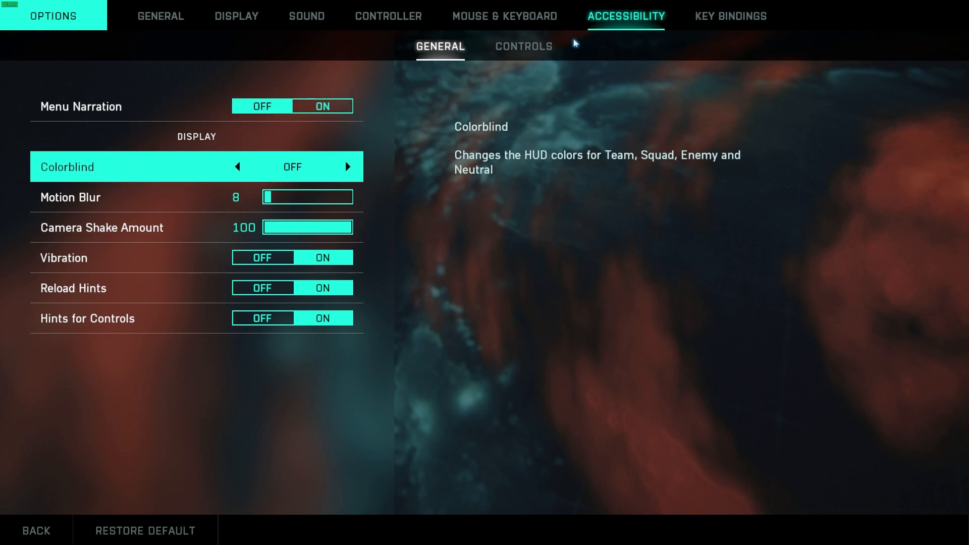
left_click(523, 46)
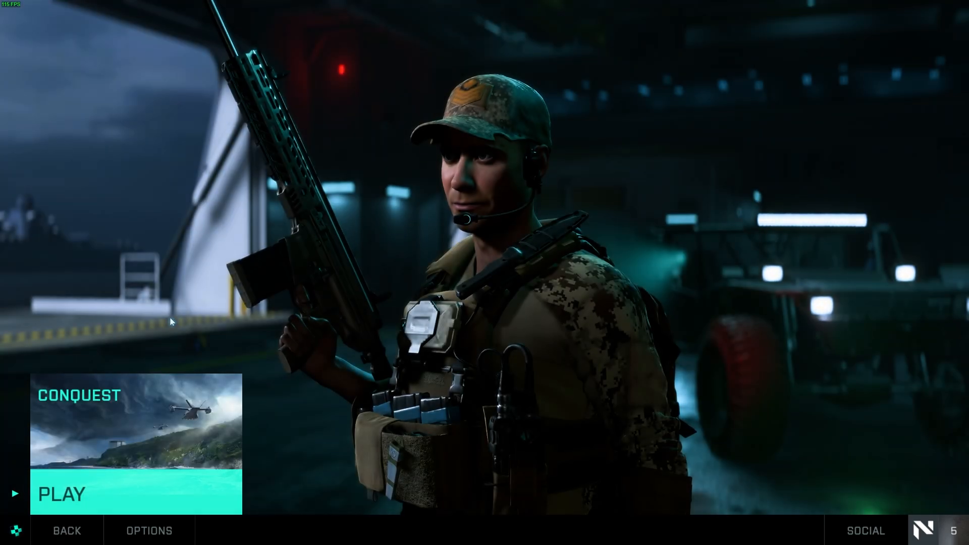
Start a Conquest match on Orbital and load into the deploy screen
left_click(58, 494)
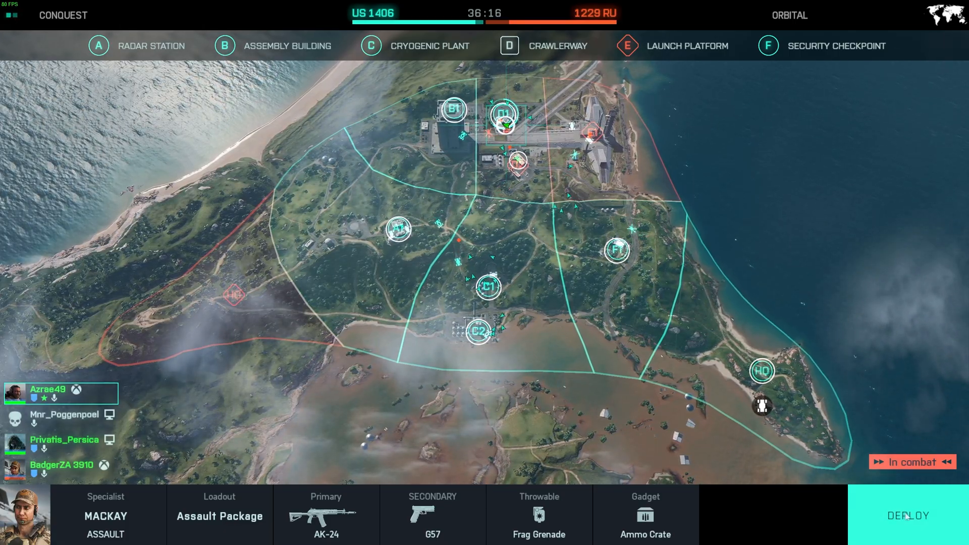
Deploy as Mackay, redeploy after dying, and fire on enemies near the Cryogenic Plant while watching FPS
left_click(907, 516)
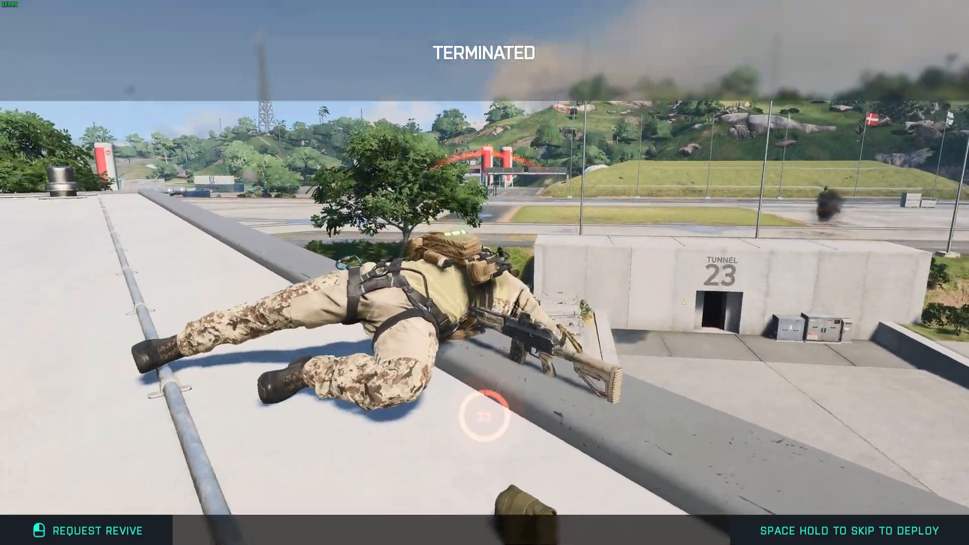
key("space")
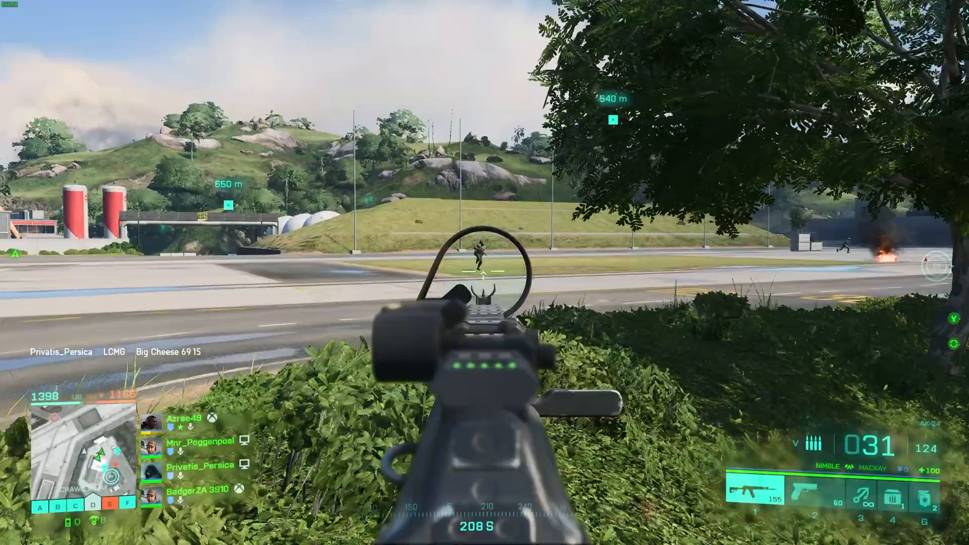
left_click(485, 273)
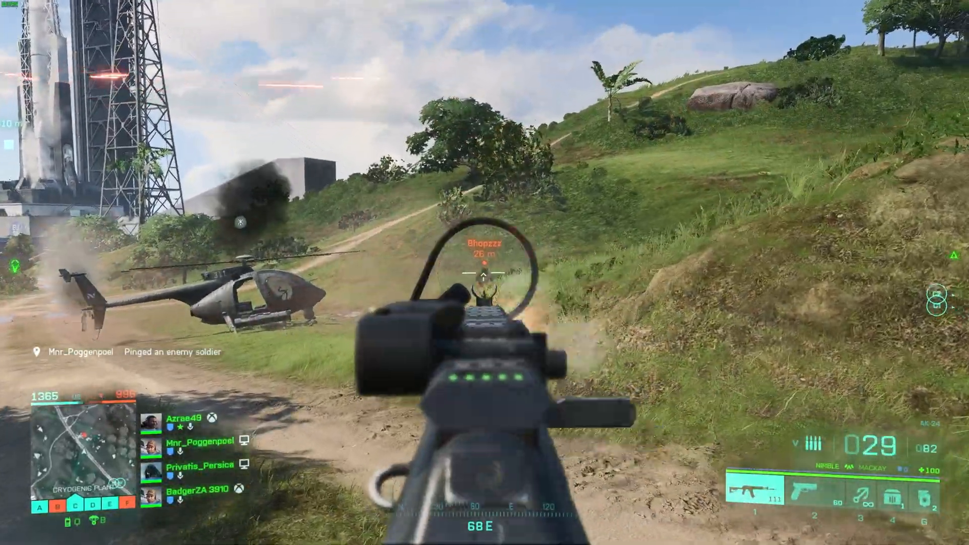
left_click(484, 272)
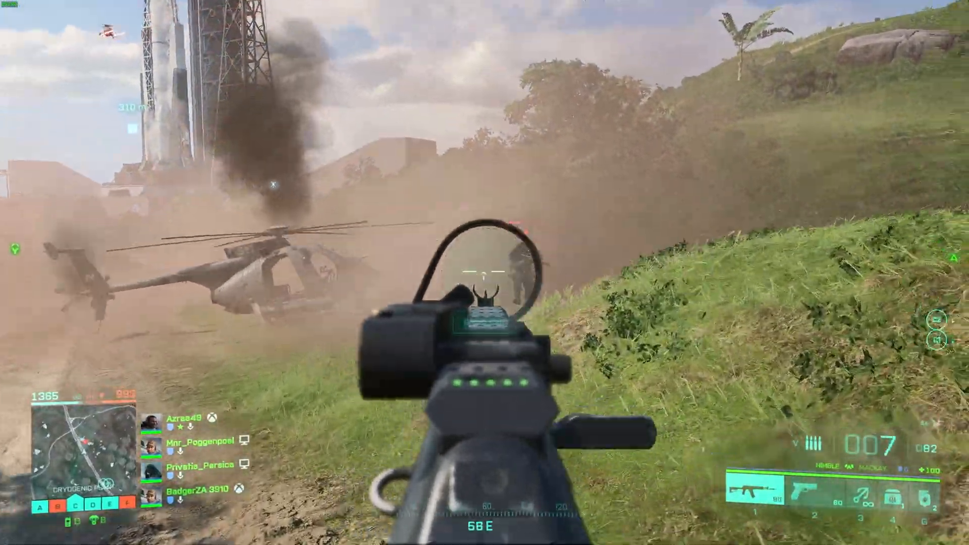